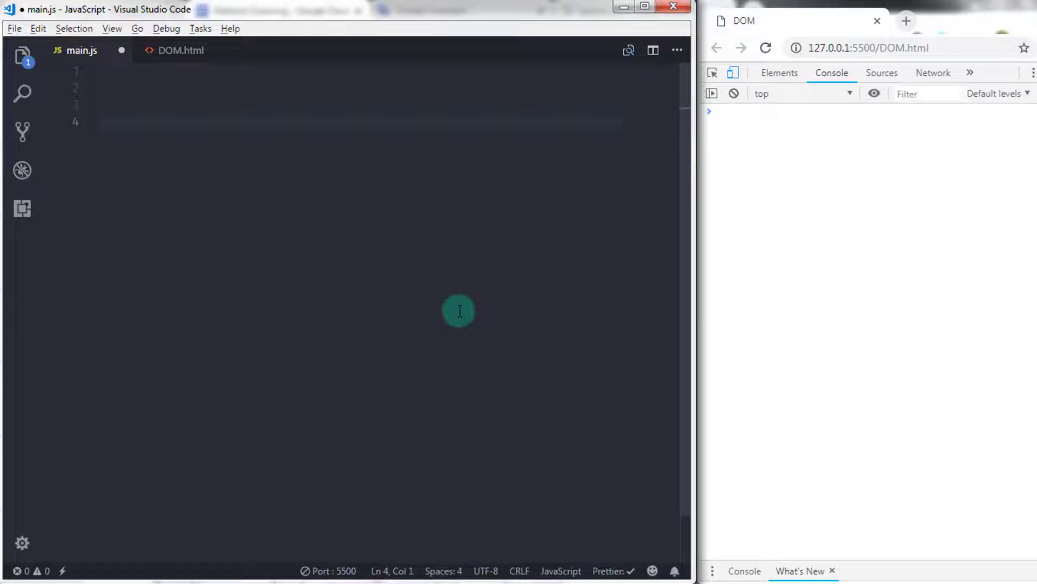
Step: Add a /** Jquery */ section header comment in main.js followed by two blank lines
type("/**                 */")
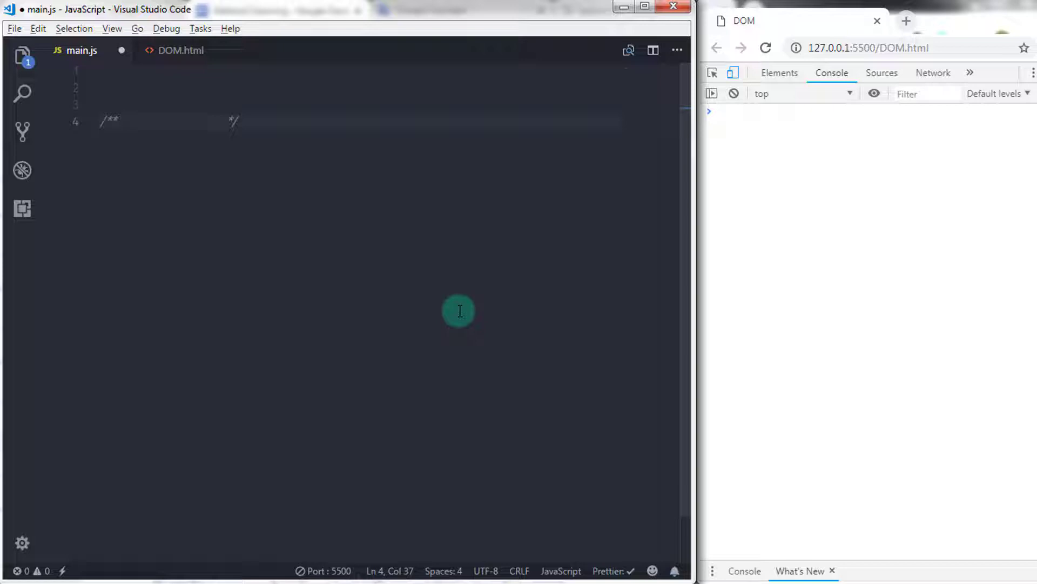
type("Jquery")
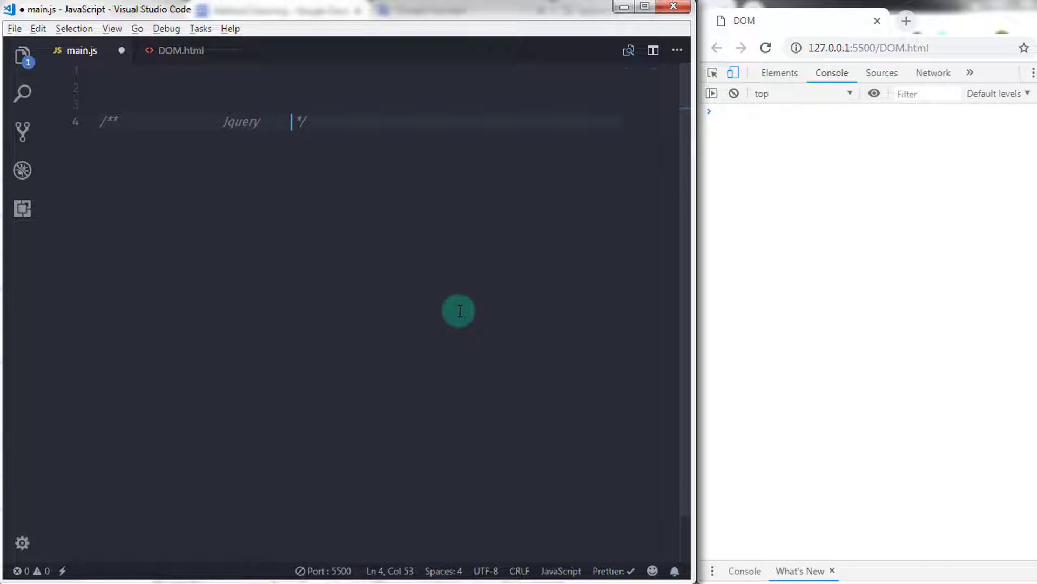
key("Enter")
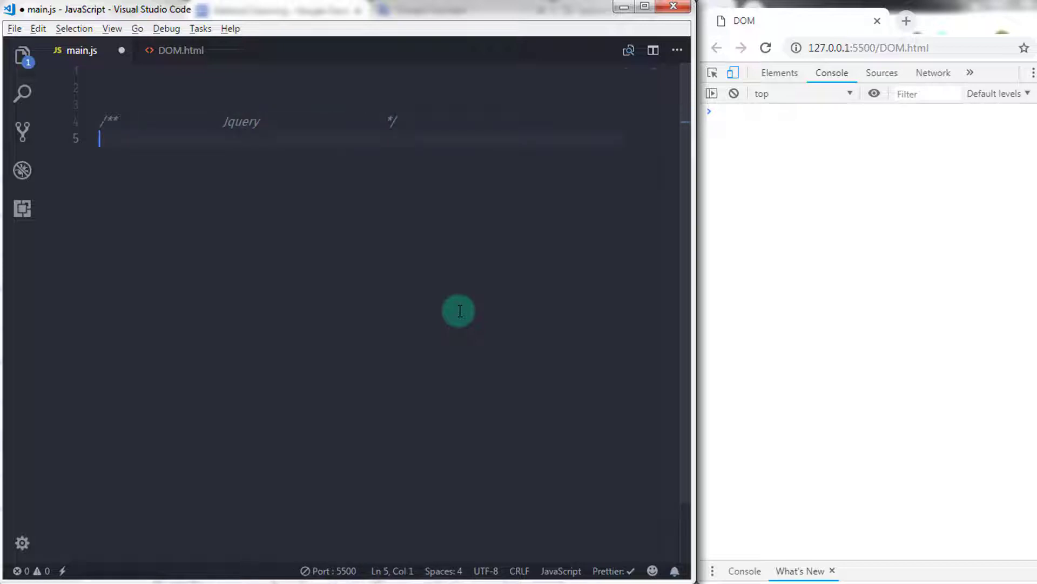
key("Enter")
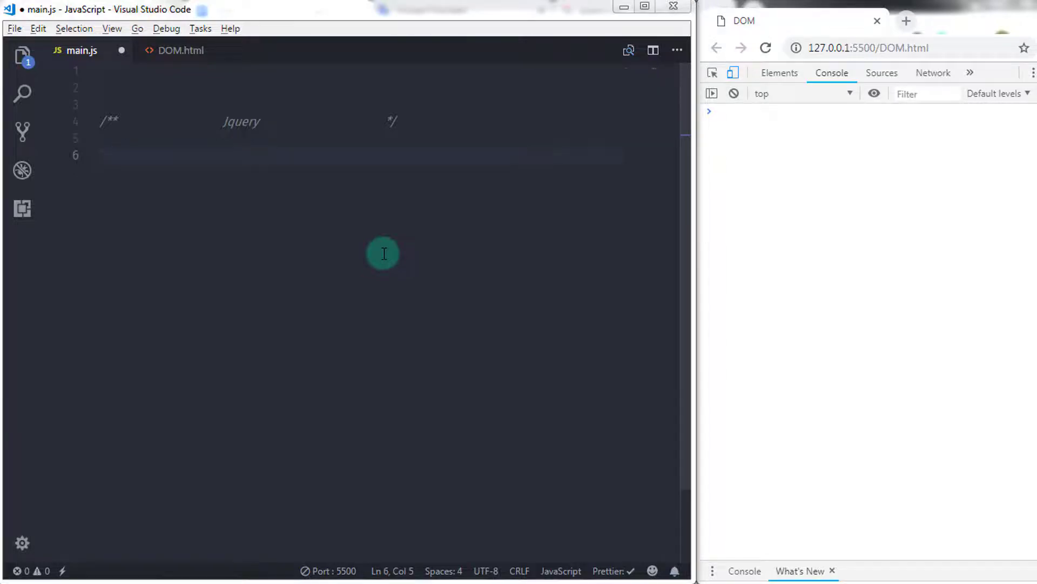
Step: In the browser, find code.jquery.com and copy the link address of the minified jQuery 3.3.1 file
left_click(912, 28)
type("j")
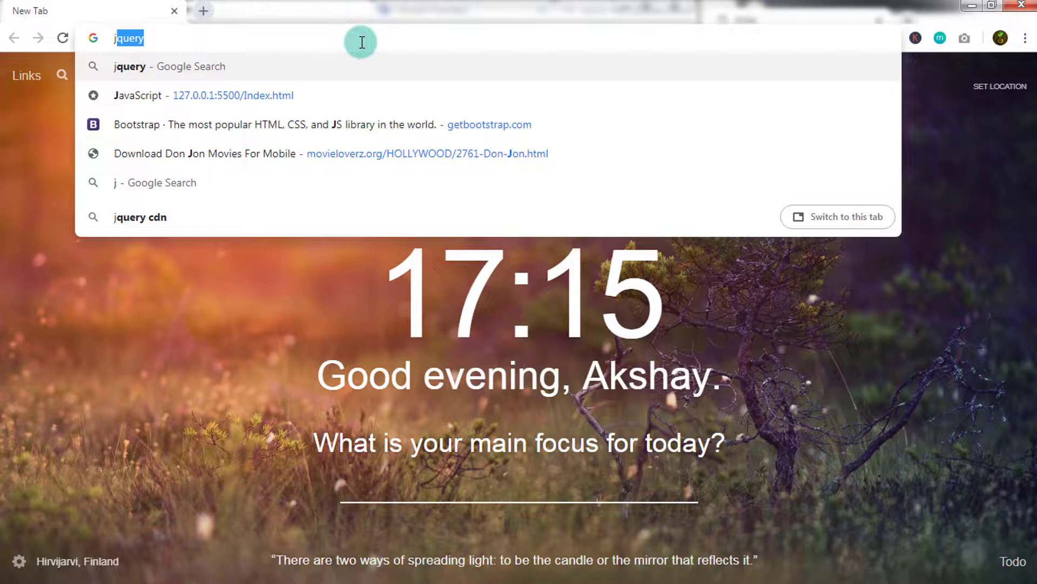
left_click(140, 216)
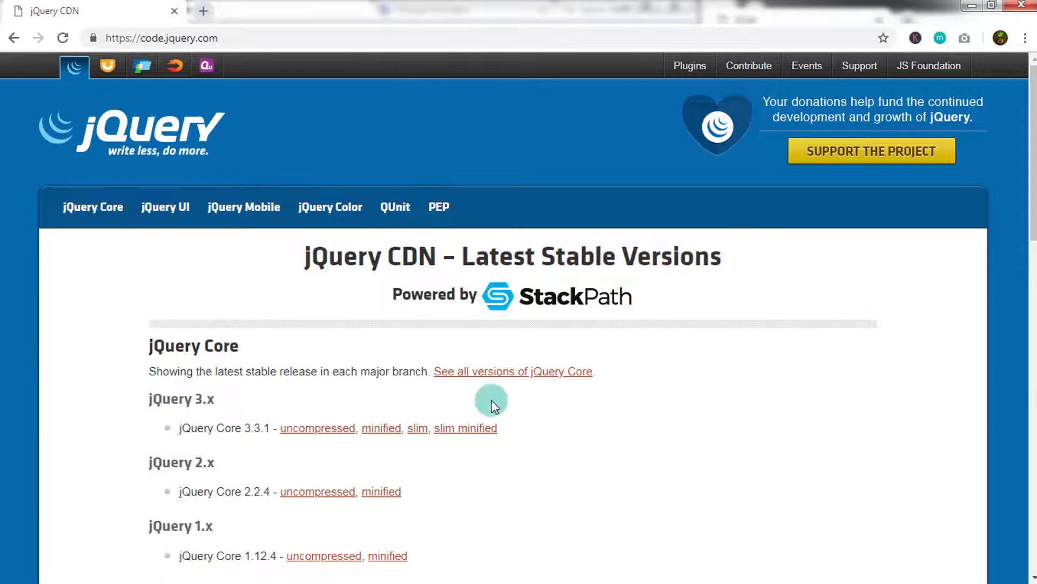
scroll("down", 3)
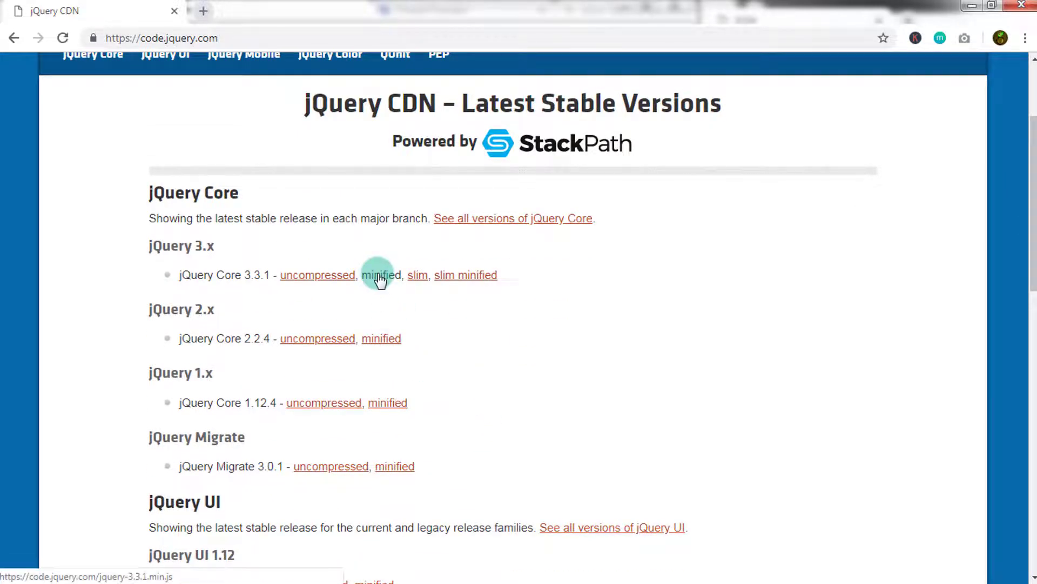
right_click(380, 276)
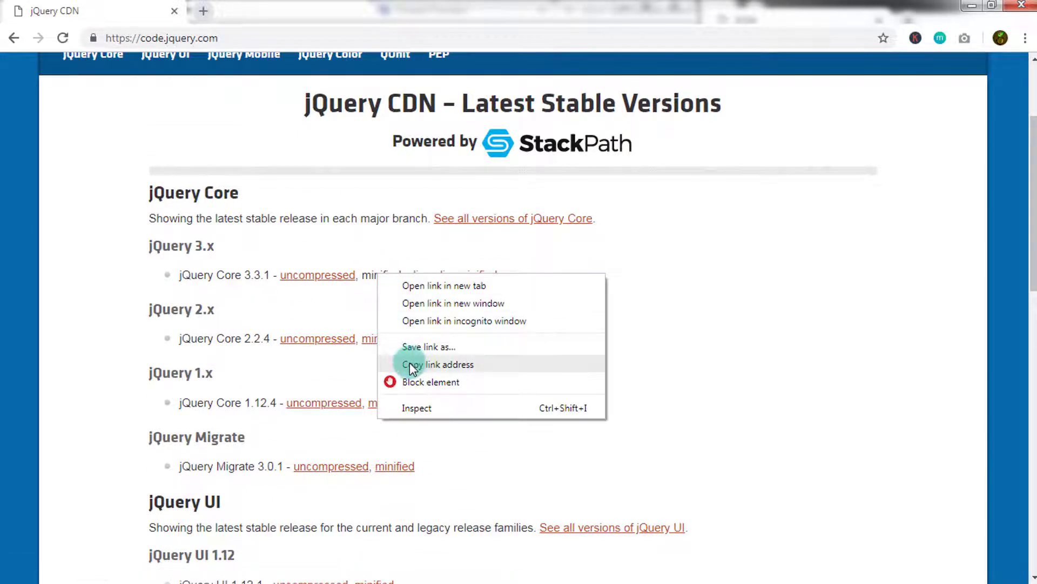
left_click(438, 364)
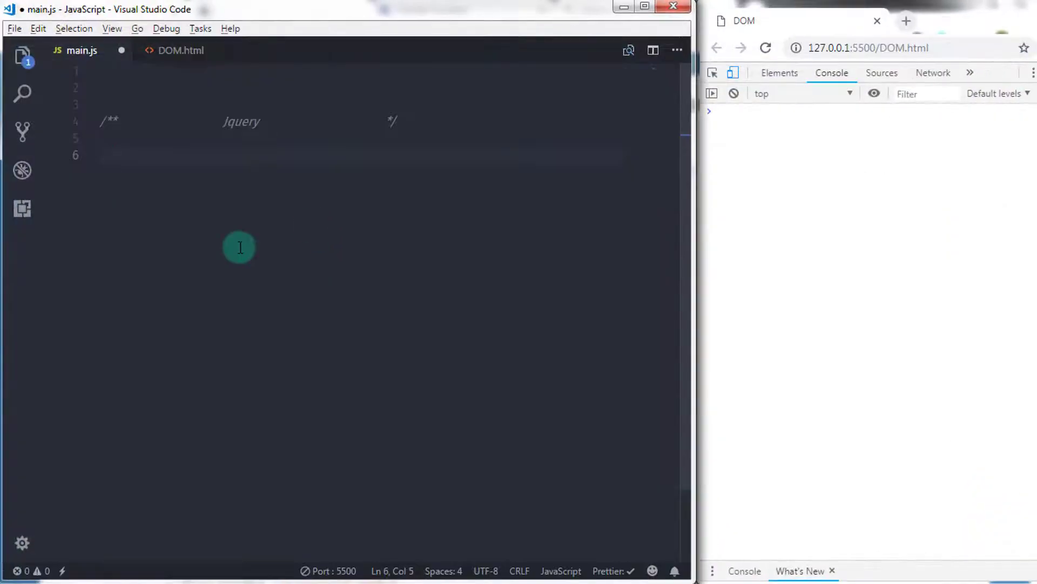
left_click(180, 50)
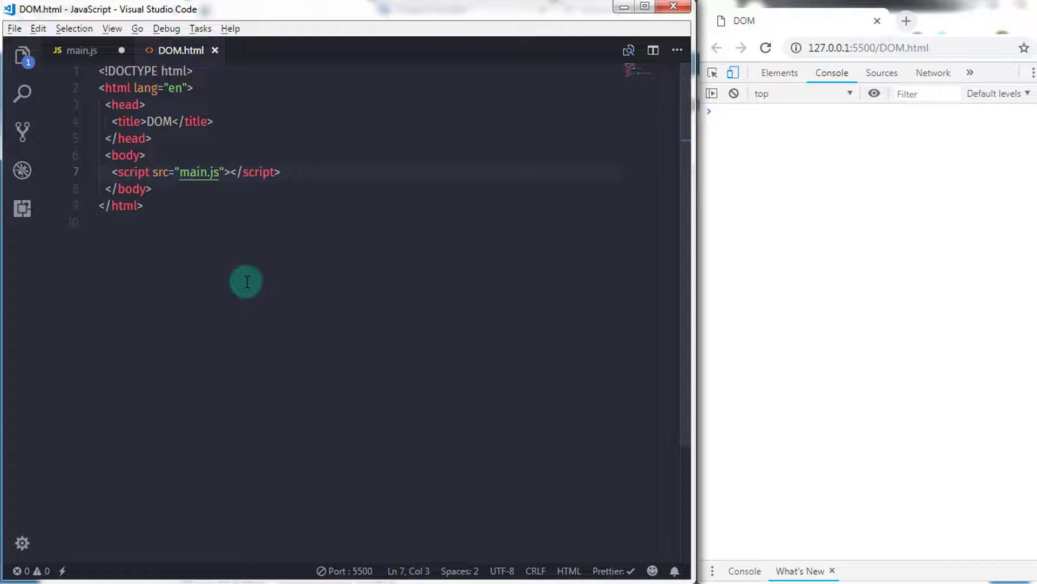
left_click(278, 177)
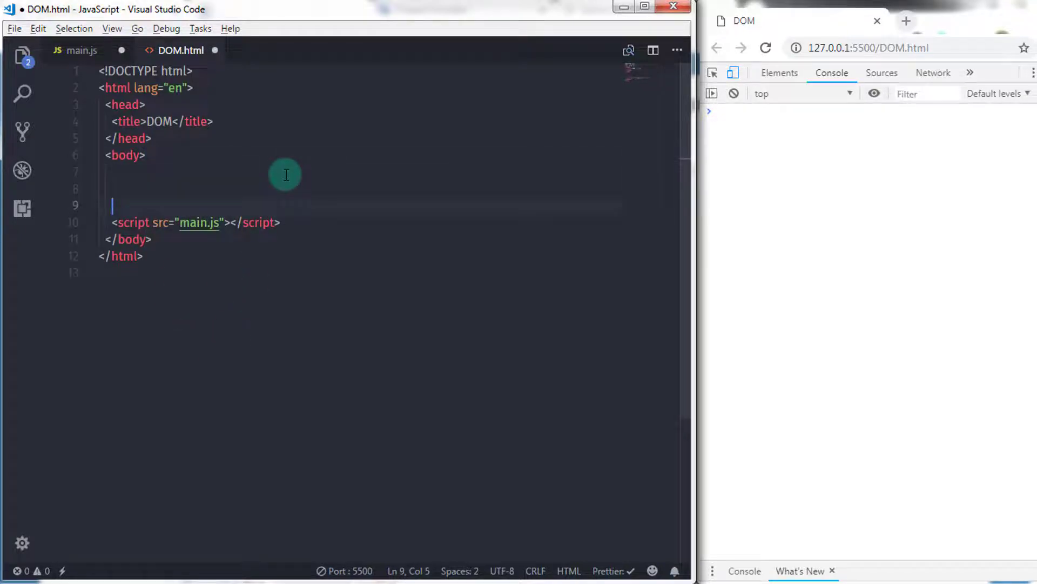
type("scr")
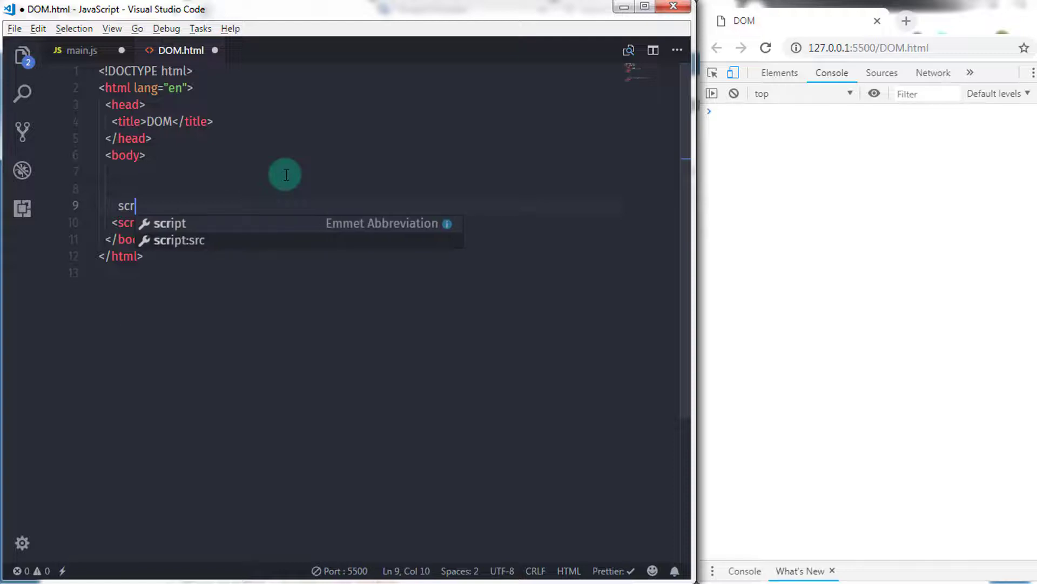
key("Tab")
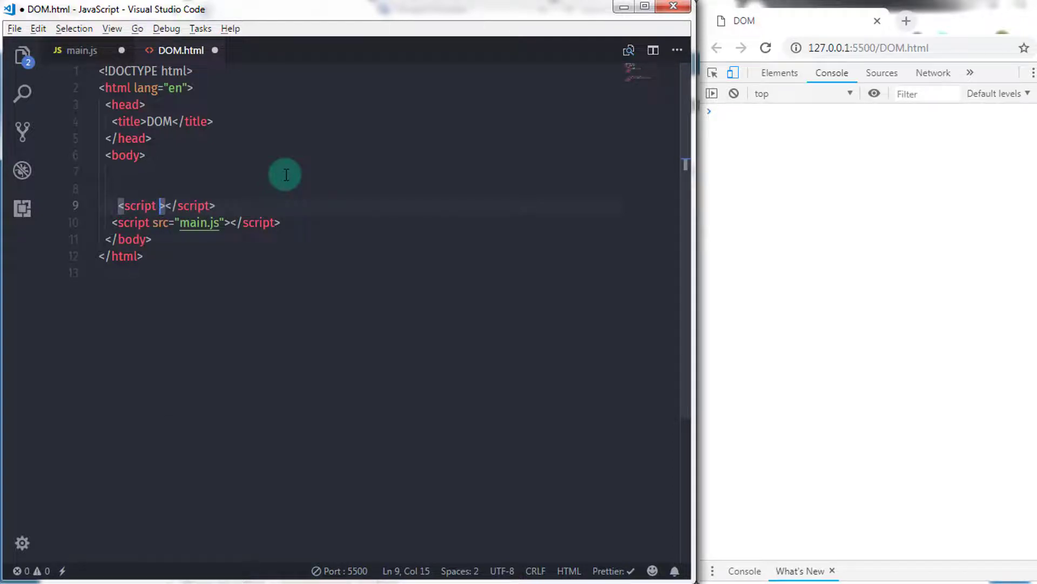
type("src=\"\"")
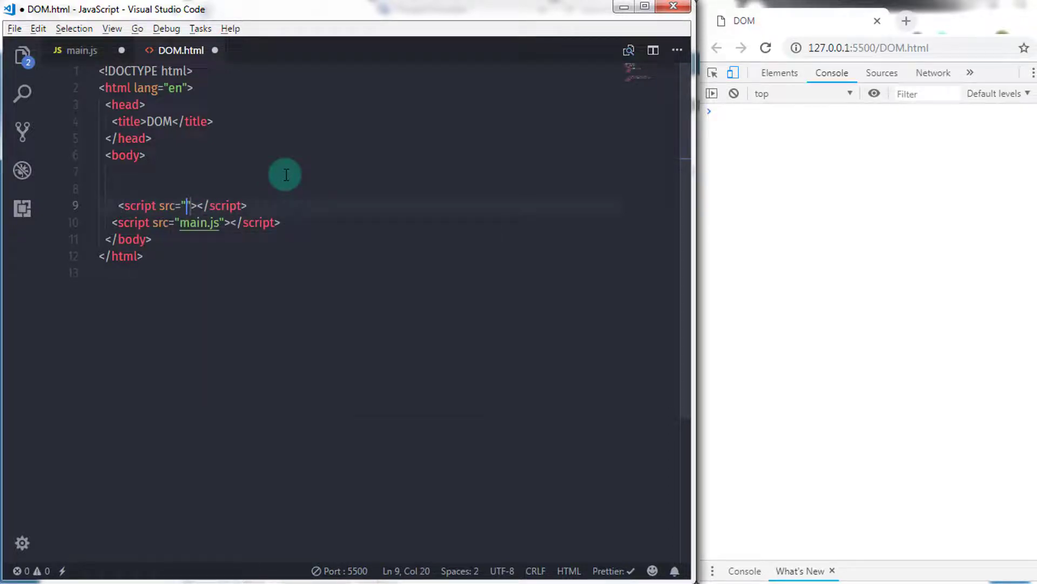
type("https://code.jquery.com/jquery-3.3.1.min.js")
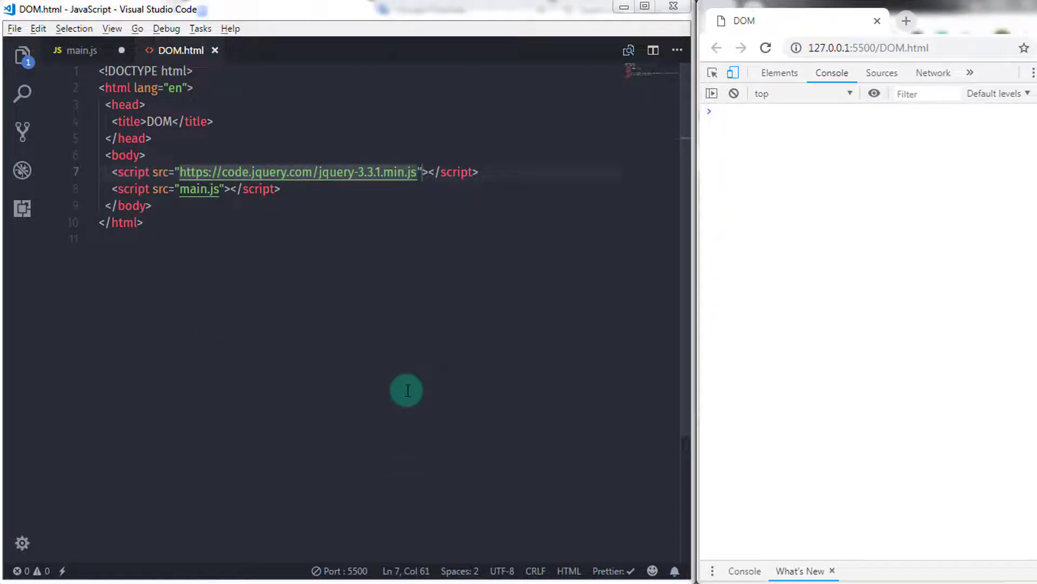
Step: Write a // $ or Jquery() comment in main.js with a blank line below, then return to DOM.html
left_click(75, 50)
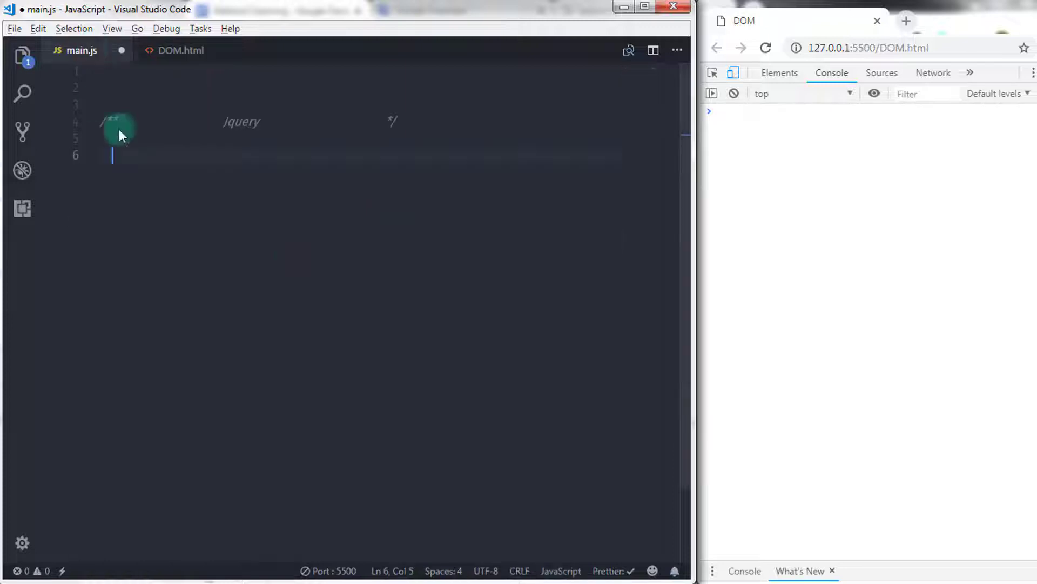
type("//")
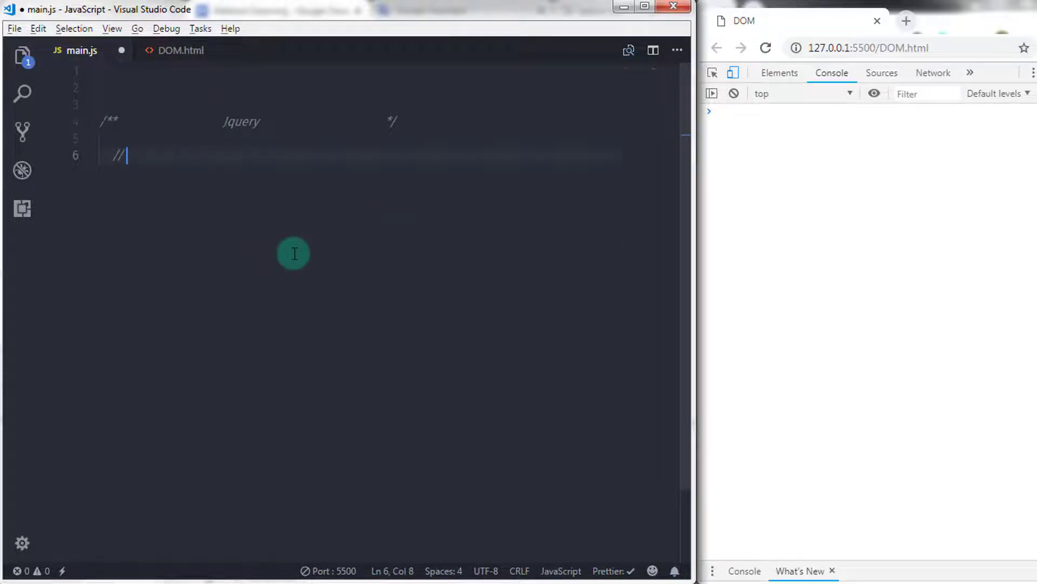
type("$")
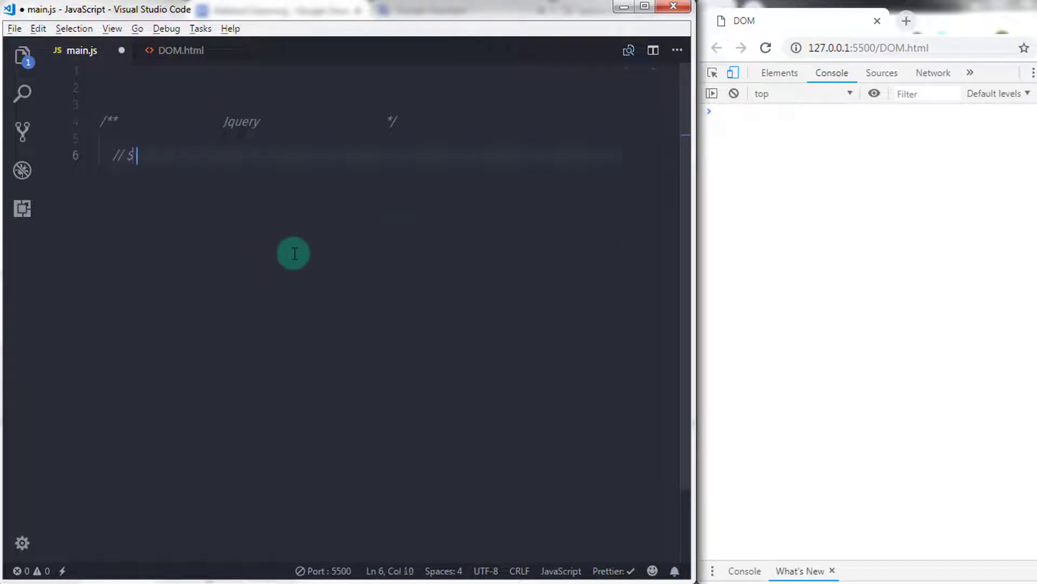
type("or")
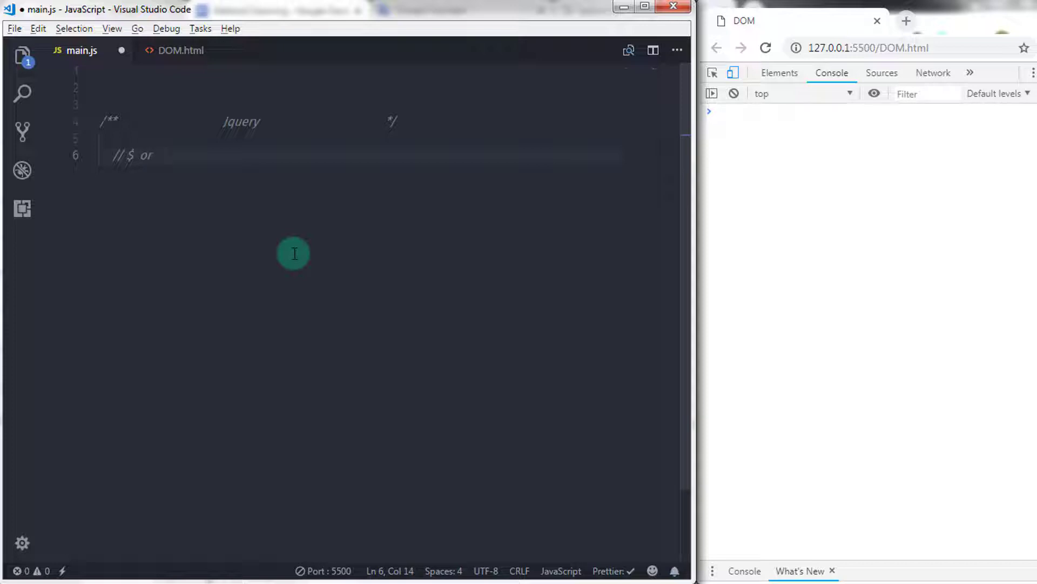
type("Jquery")
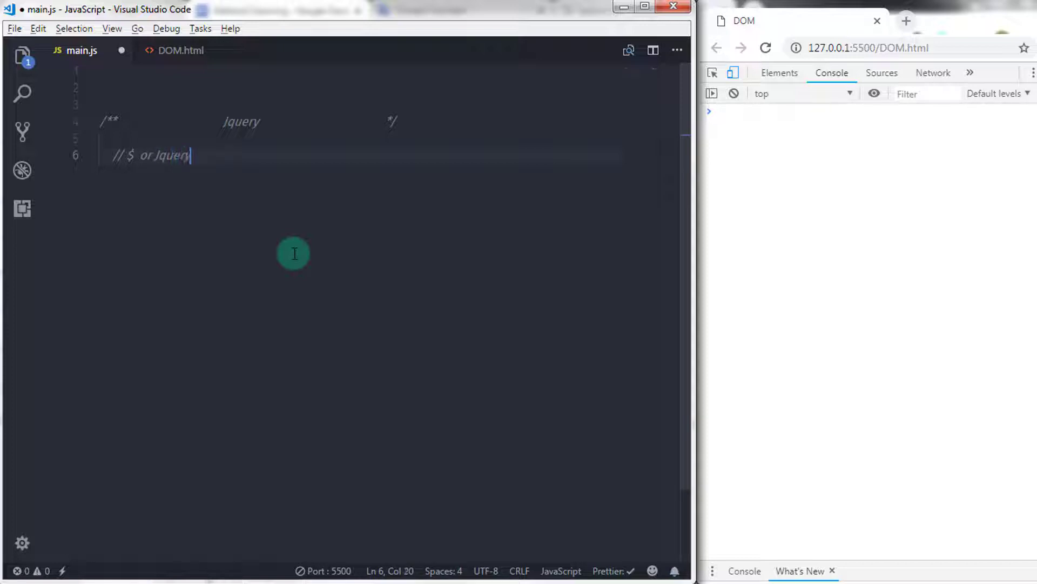
type("()")
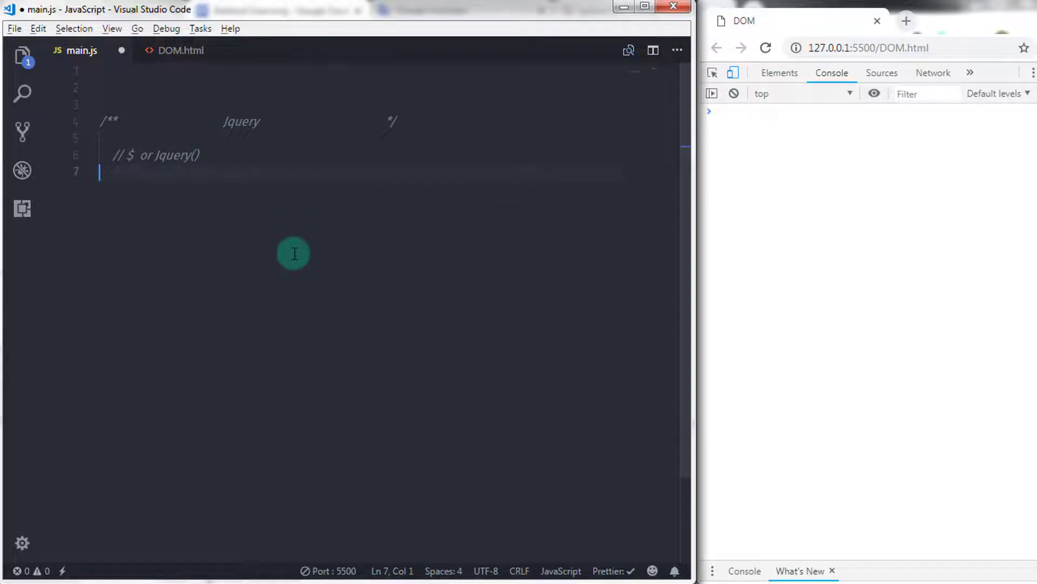
key("Enter")
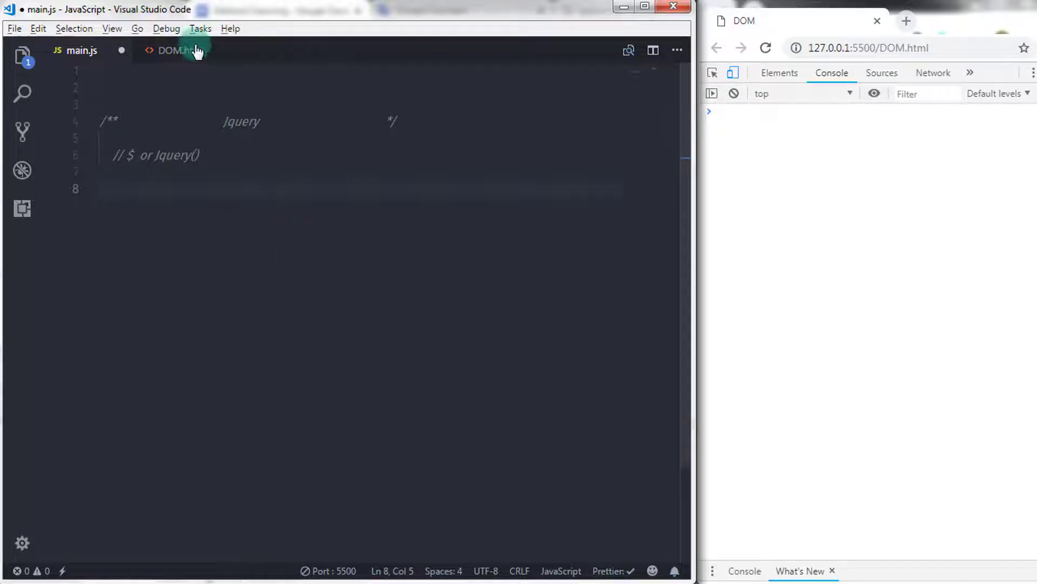
left_click(182, 50)
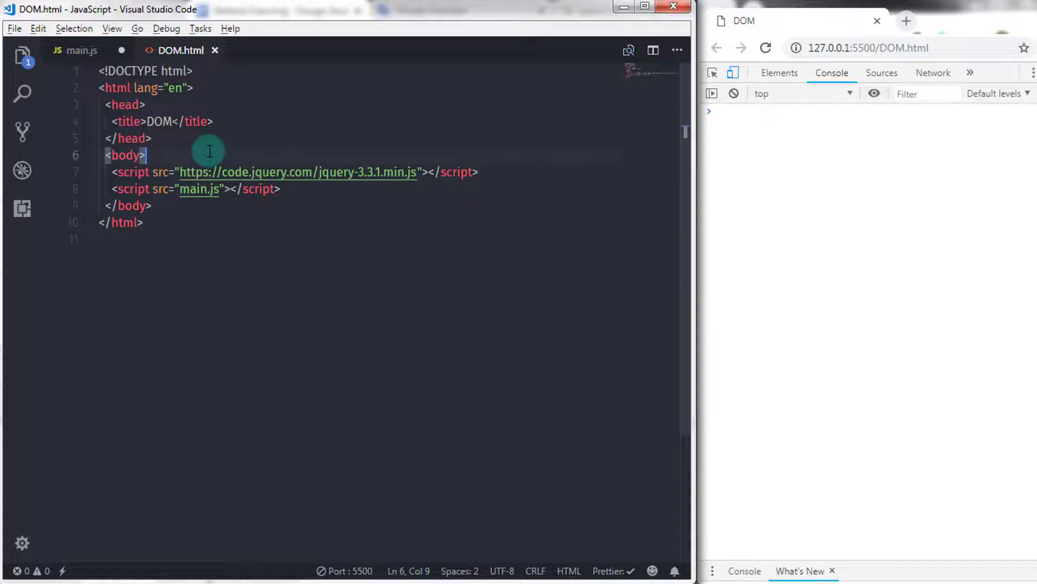
Step: Add <p class="para2">Paragraph 2</p> below the first paragraph in DOM.html
key("Enter")
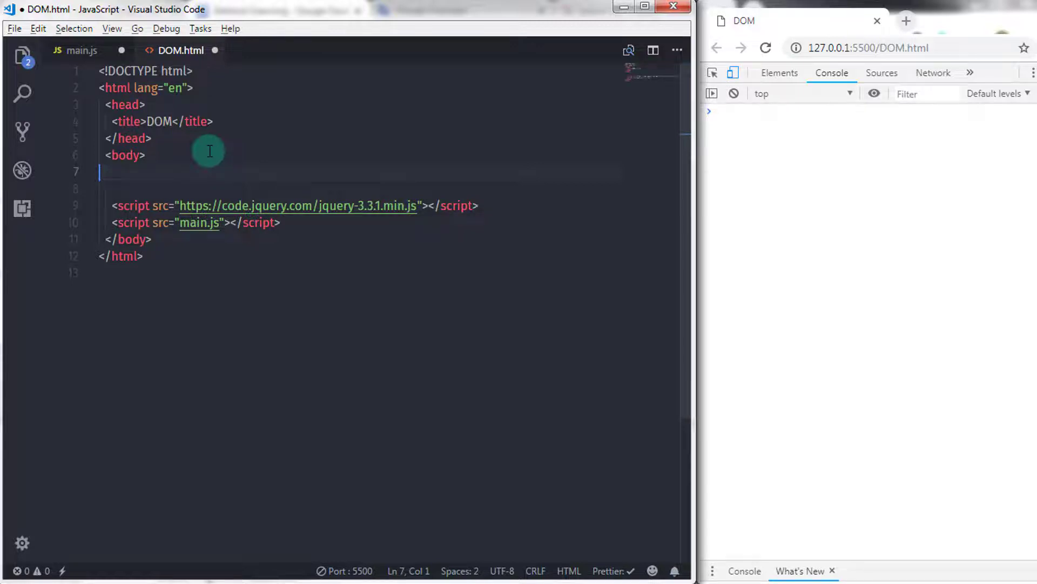
key("Enter")
type("<p></p>")
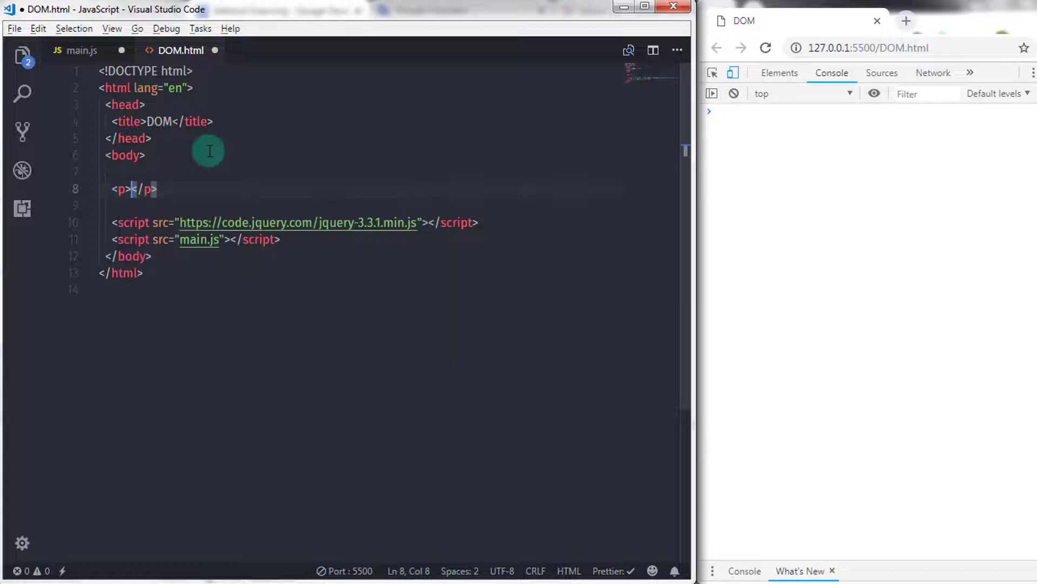
type("class=\"para1")
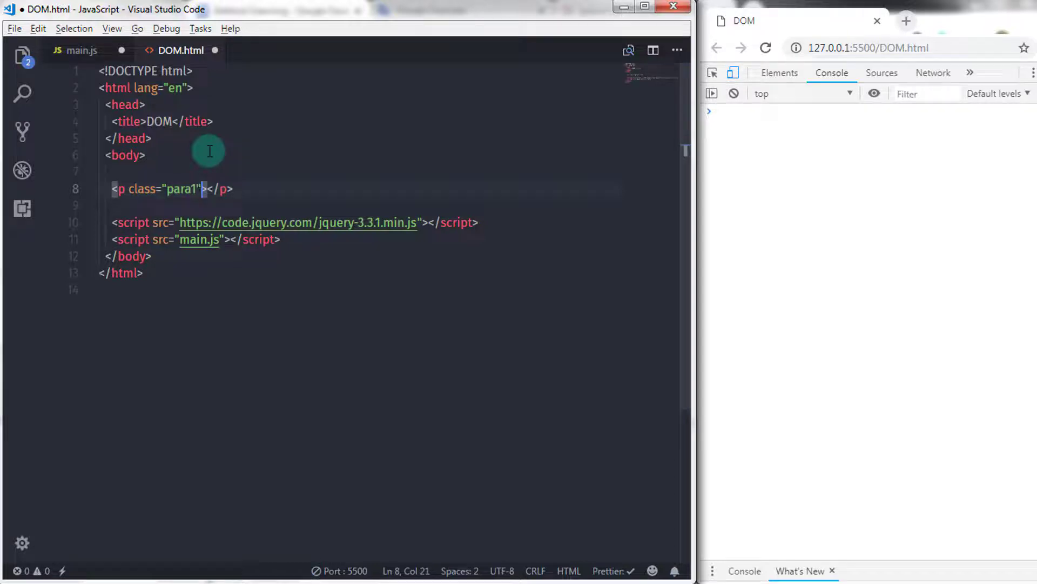
type("Paragraph 1")
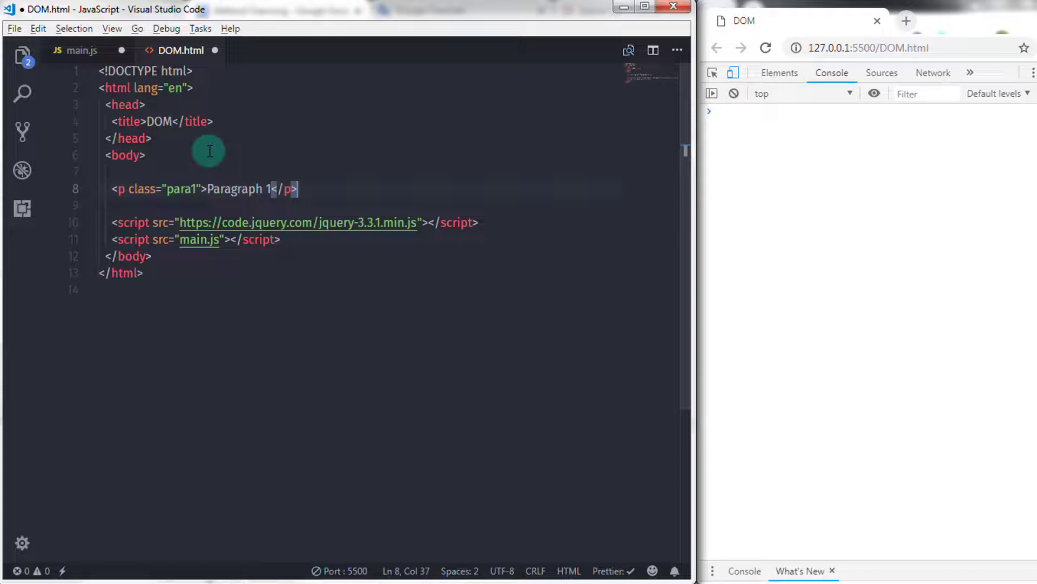
type("<p></p>")
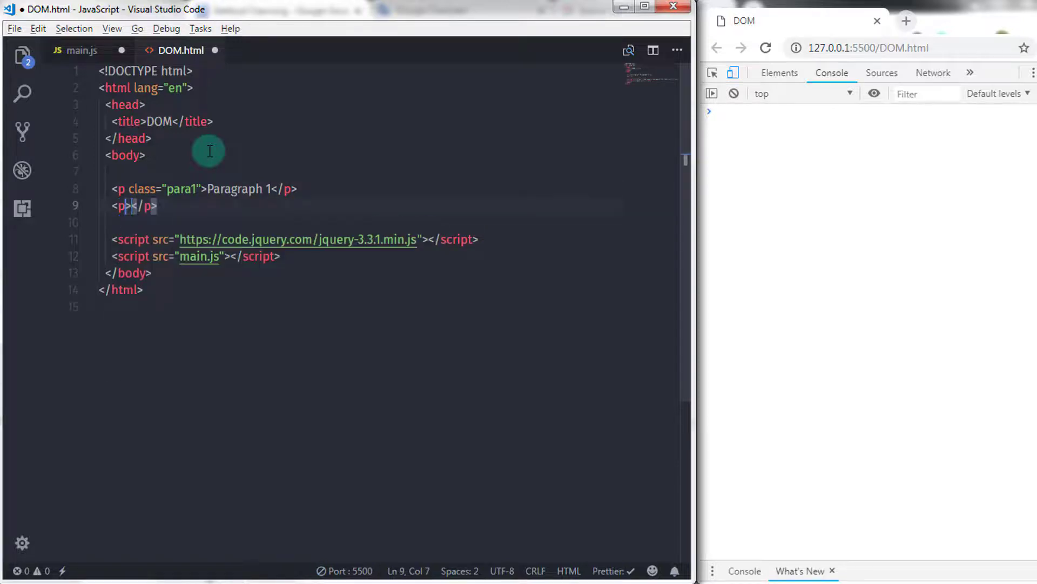
type("class=\"\"")
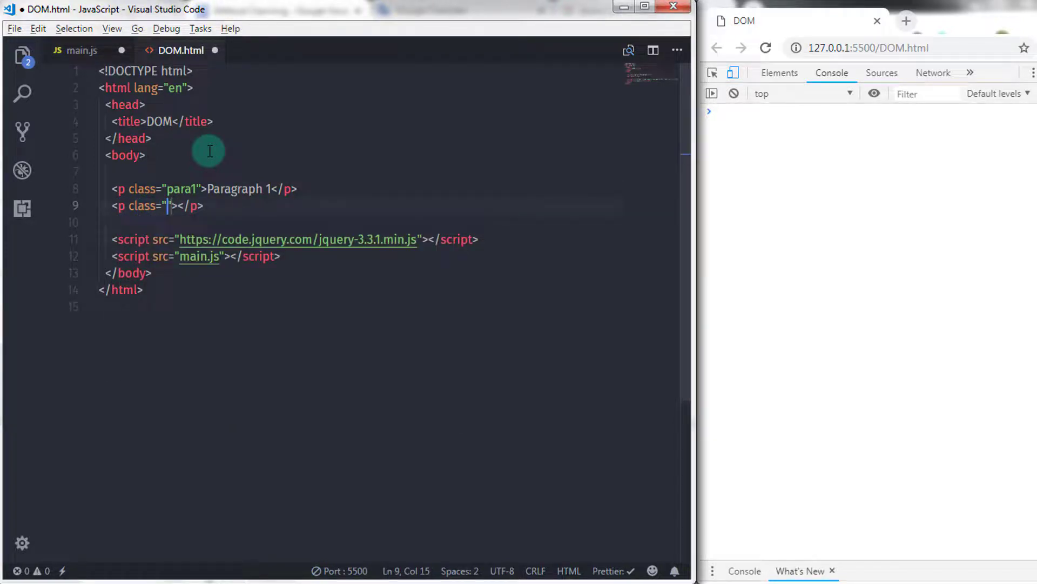
type("para2")
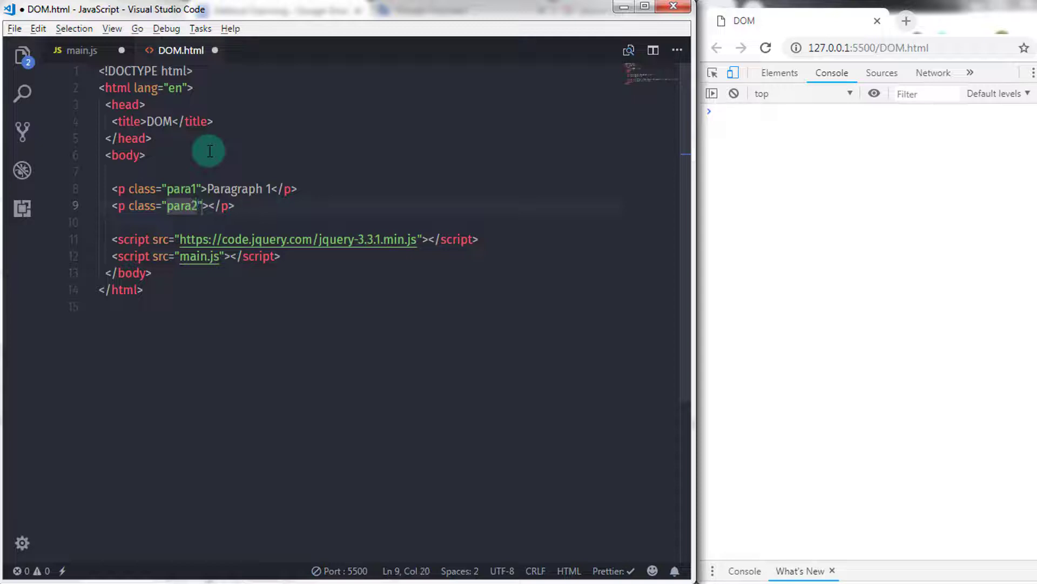
type("Paragr")
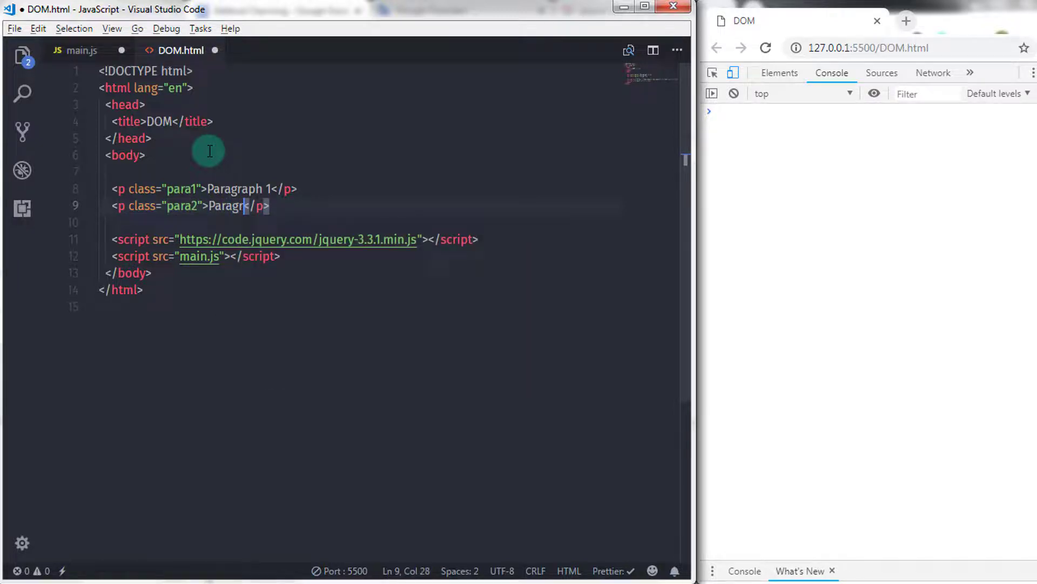
type("aph 2")
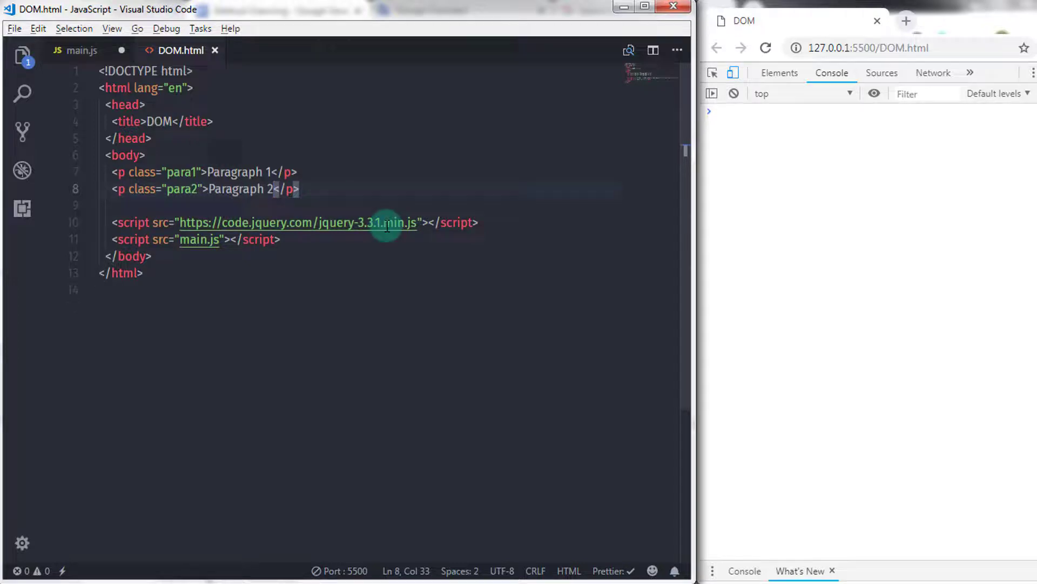
mouse_move(299, 313)
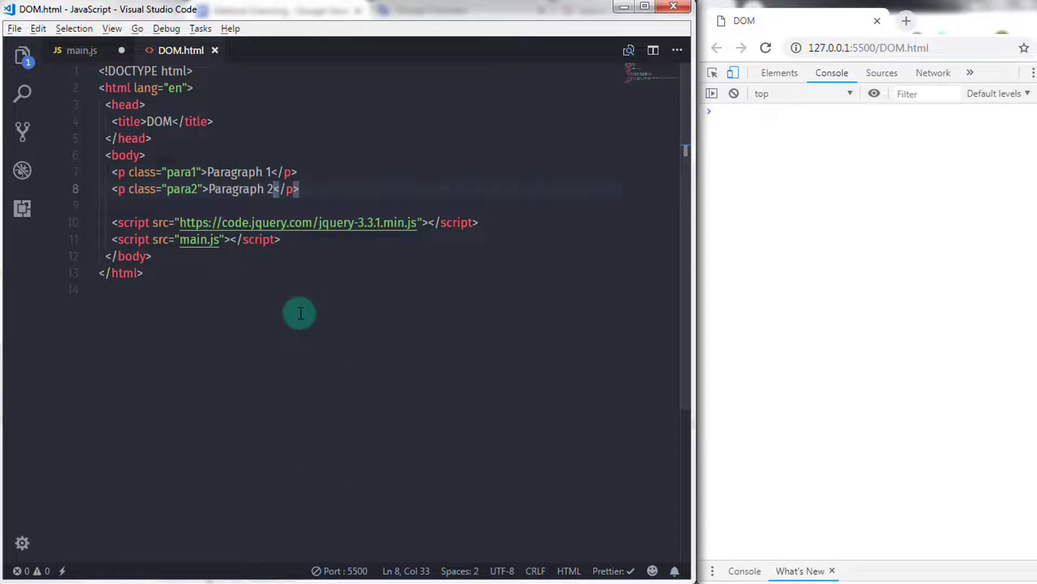
Step: In main.js declare let p = $(".para1"); selecting the para1 paragraphs with jQuery
left_click(75, 50)
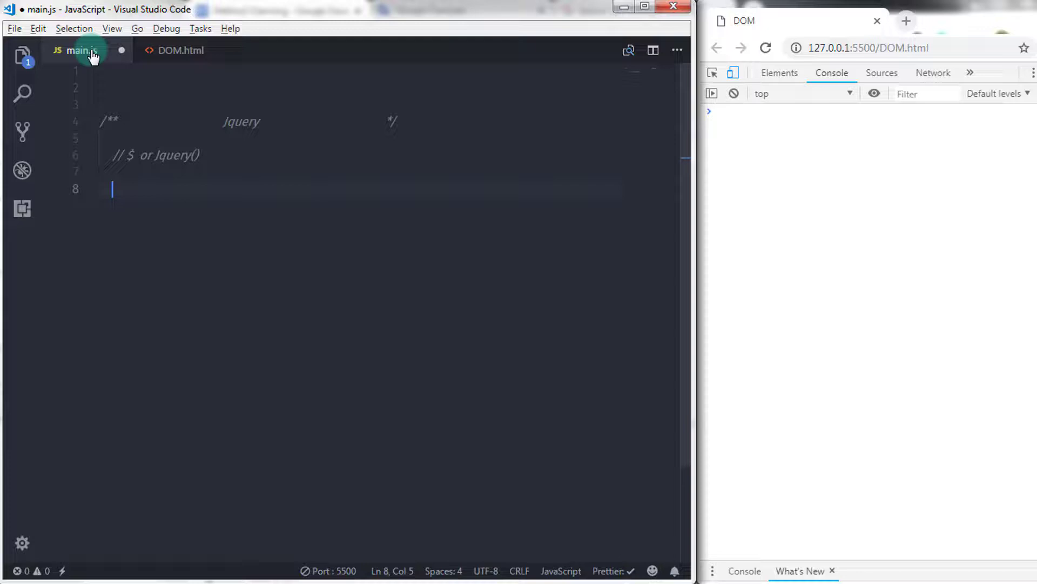
mouse_move(262, 430)
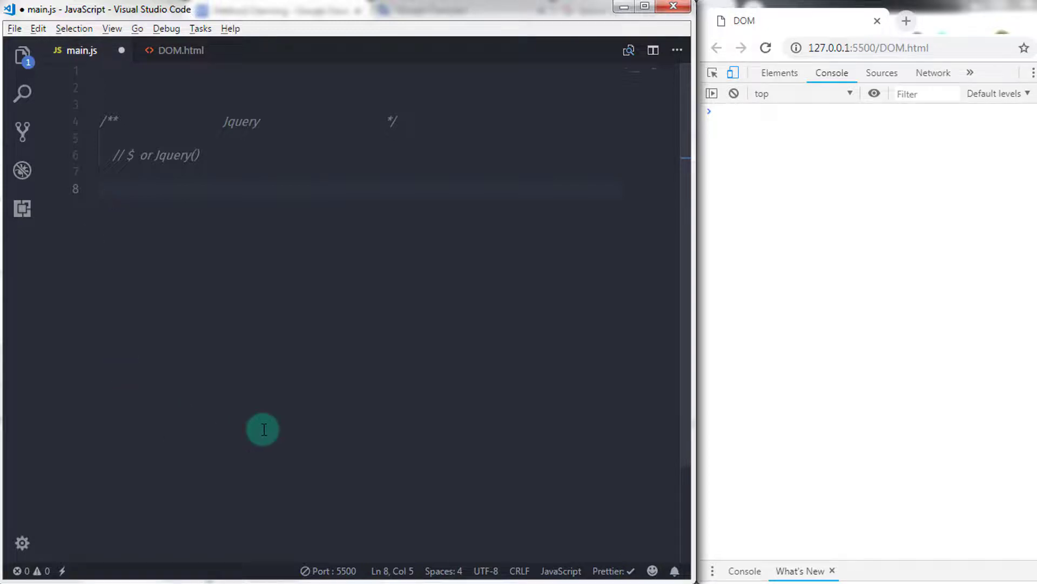
mouse_move(199, 229)
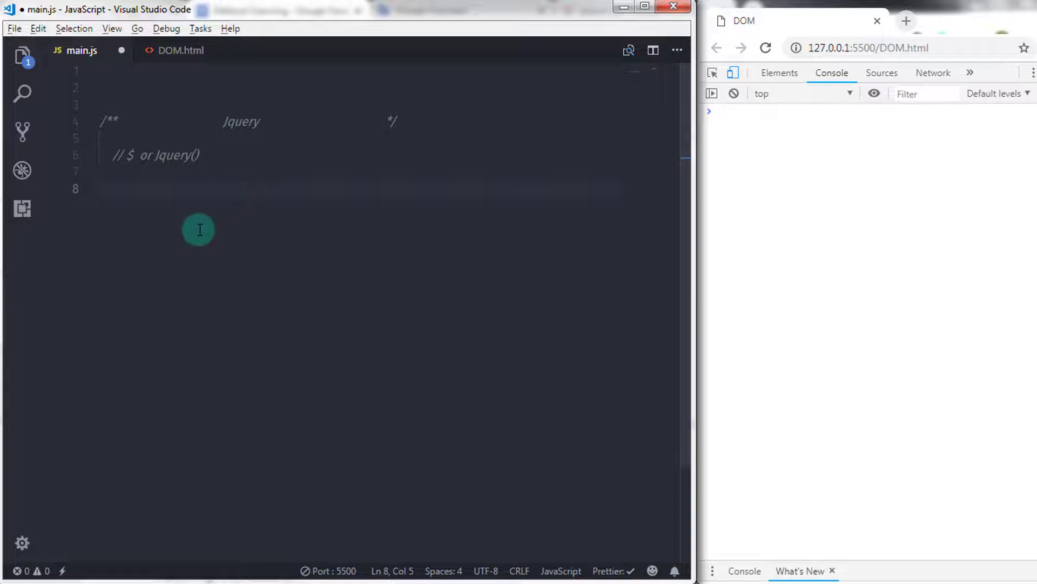
mouse_move(253, 396)
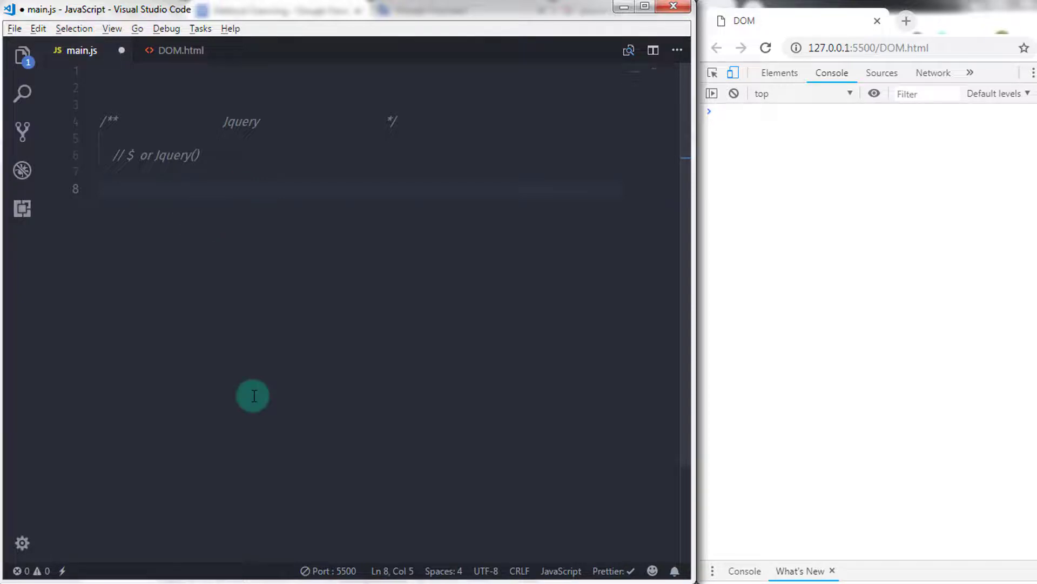
left_click(112, 188)
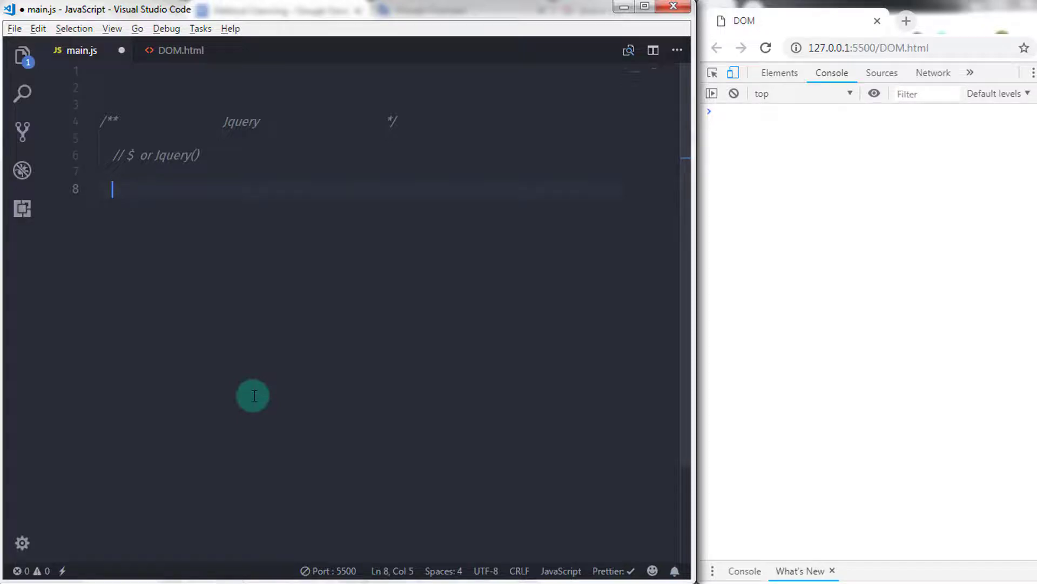
type("let p")
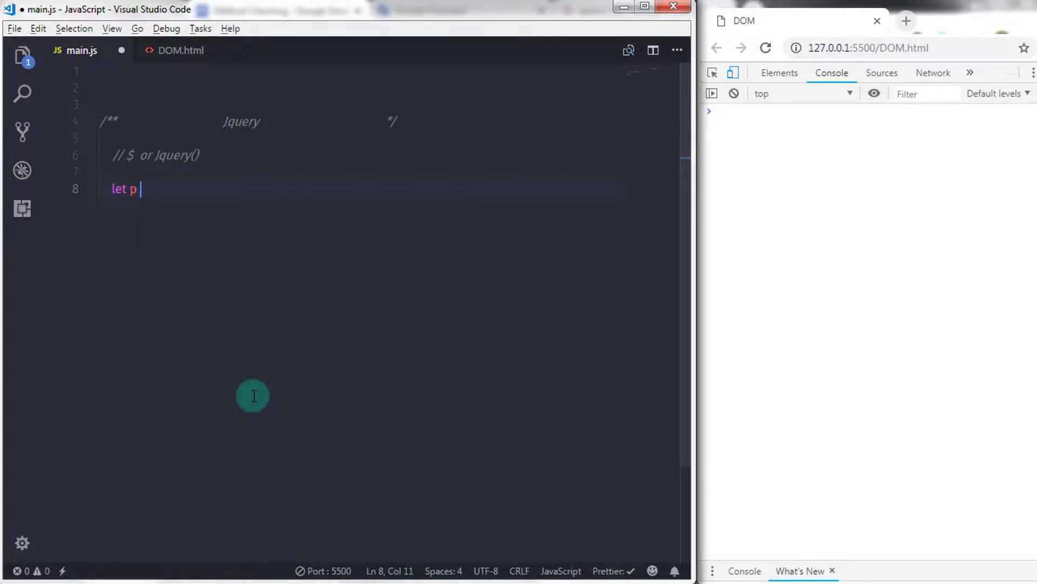
type("=")
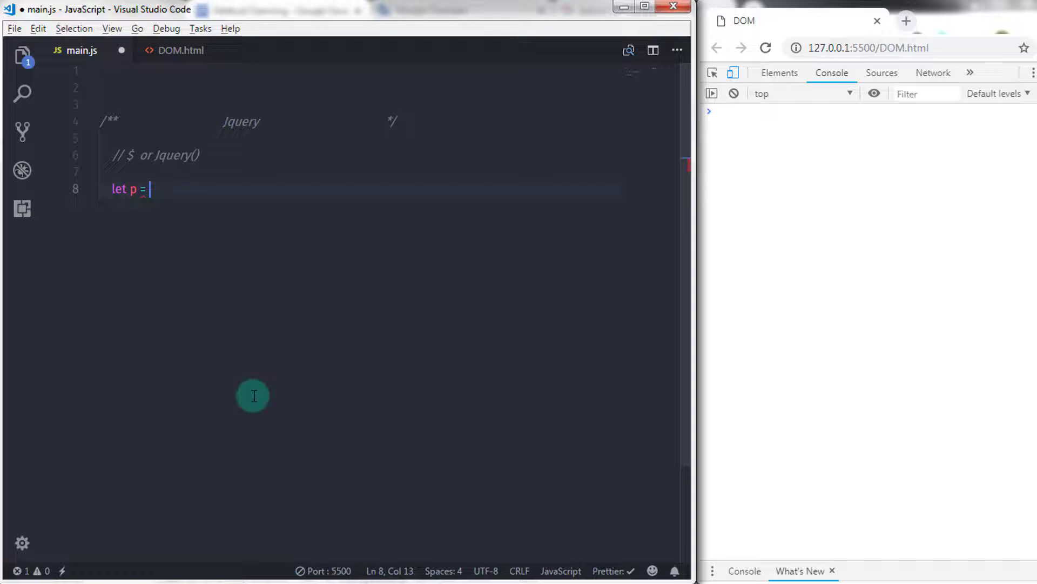
type("$")
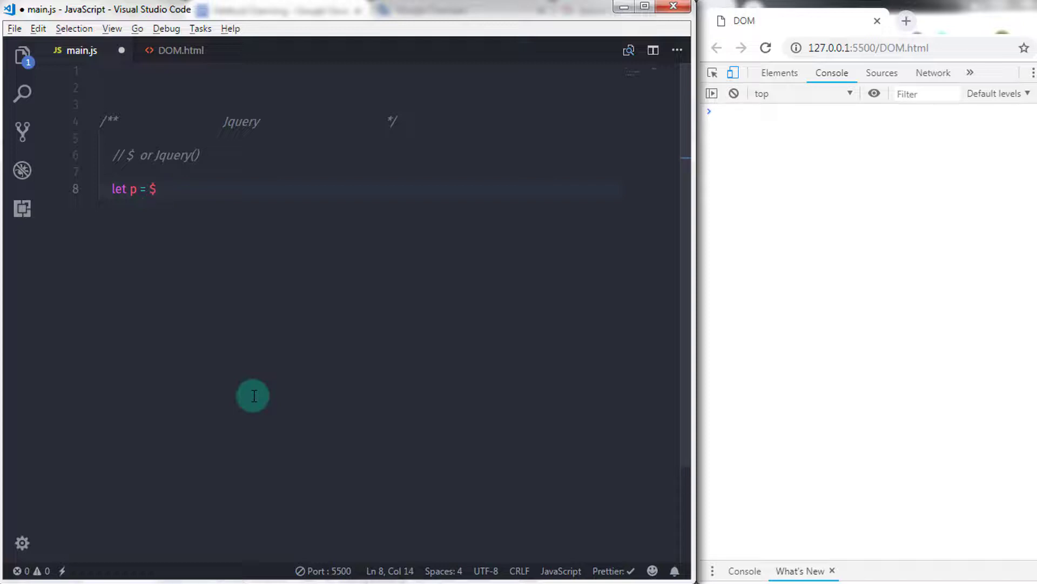
type("()")
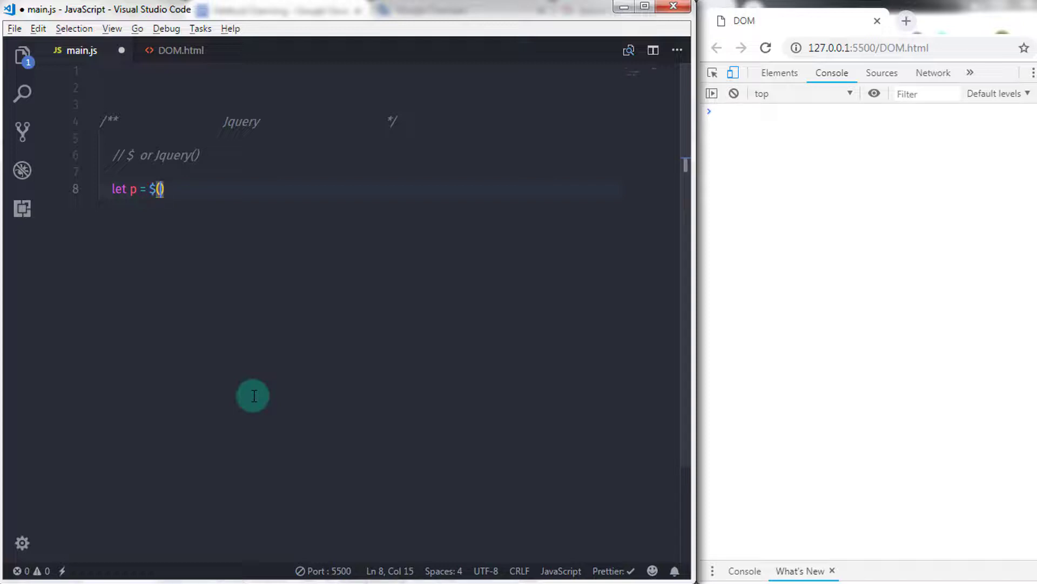
type("\"\"")
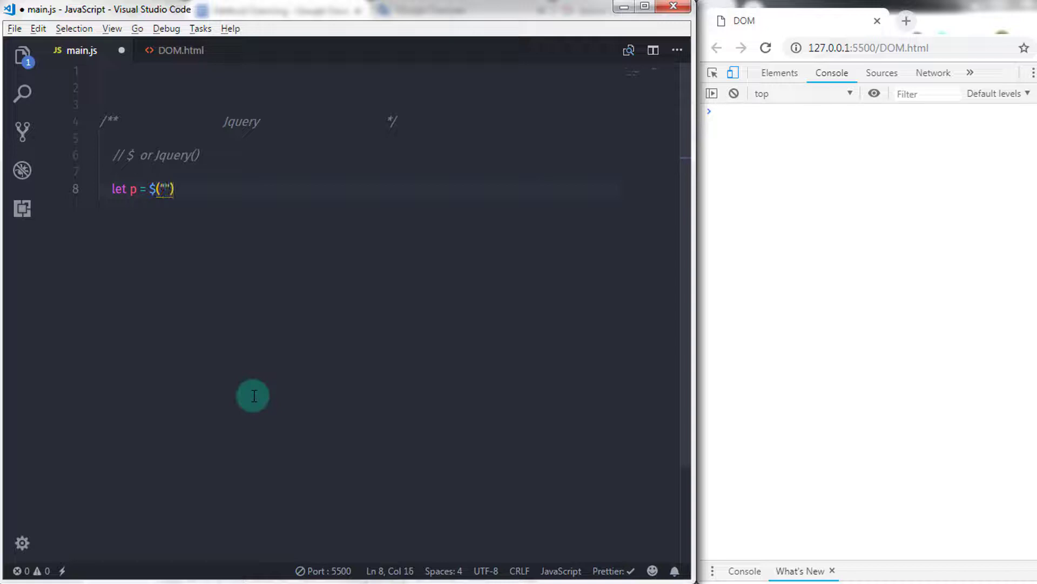
type(".para")
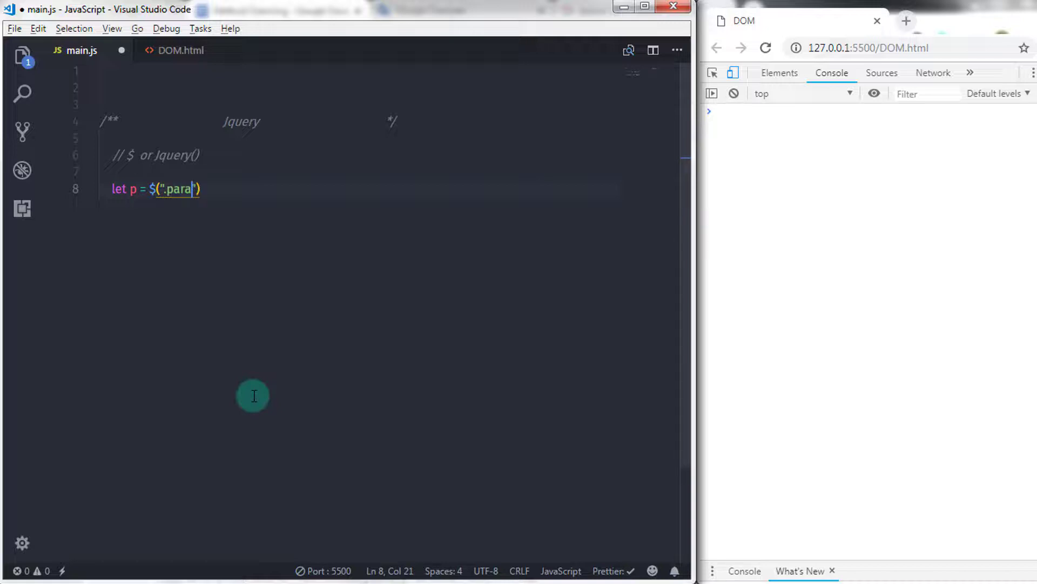
type("1\");")
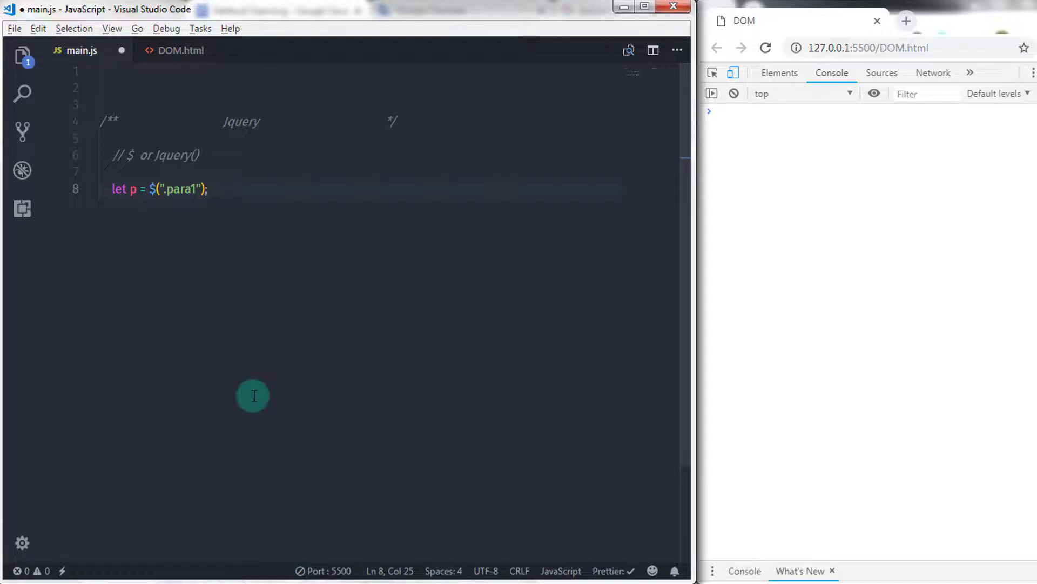
Step: Begin a console.log() call on the line below the selector
key("Enter")
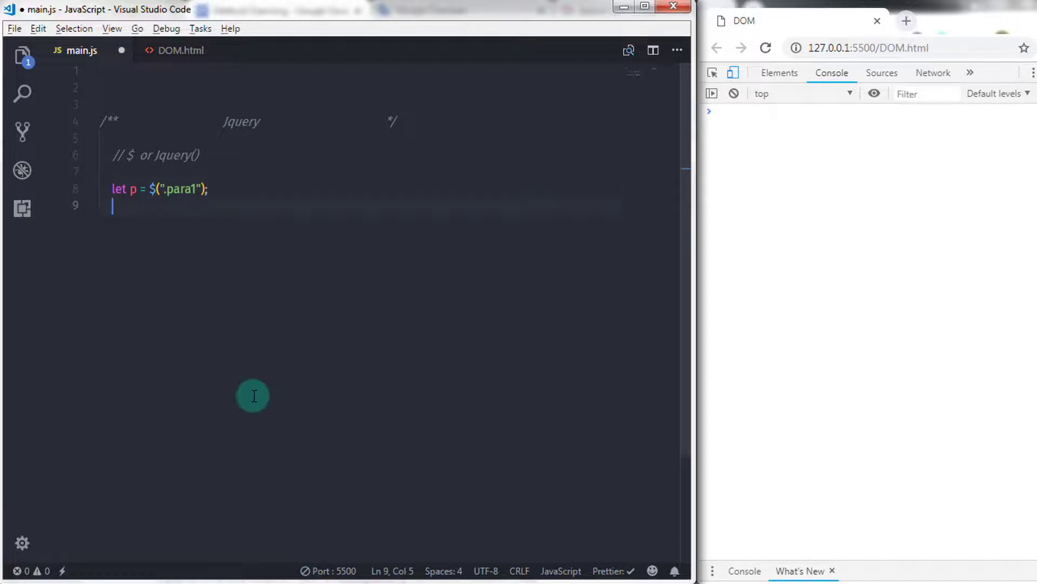
type("console")
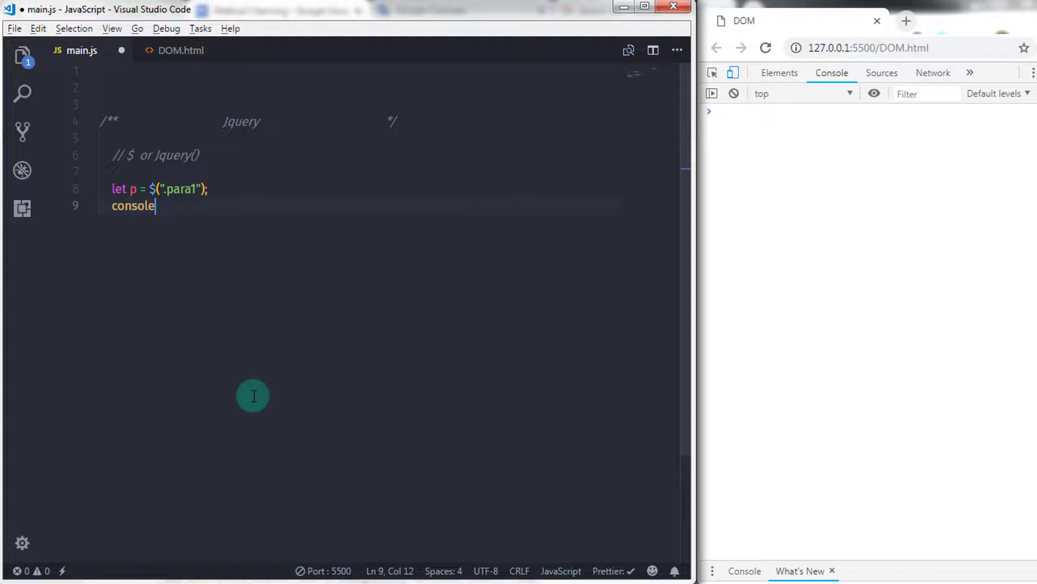
type(".log()")
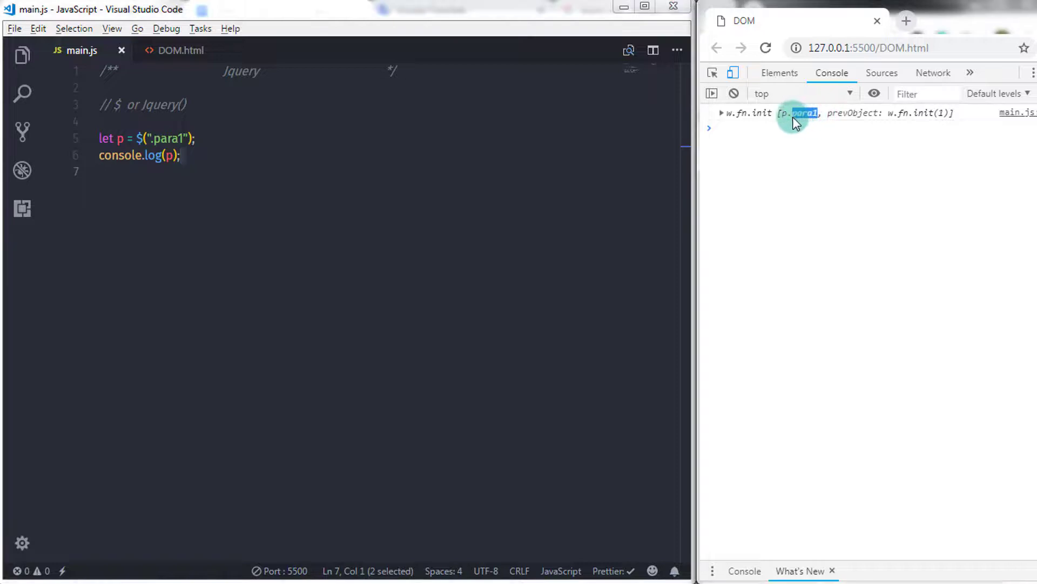
Step: Expand the logged jQuery object in the console, then add console.log(p[0]); to main.js
left_click(722, 113)
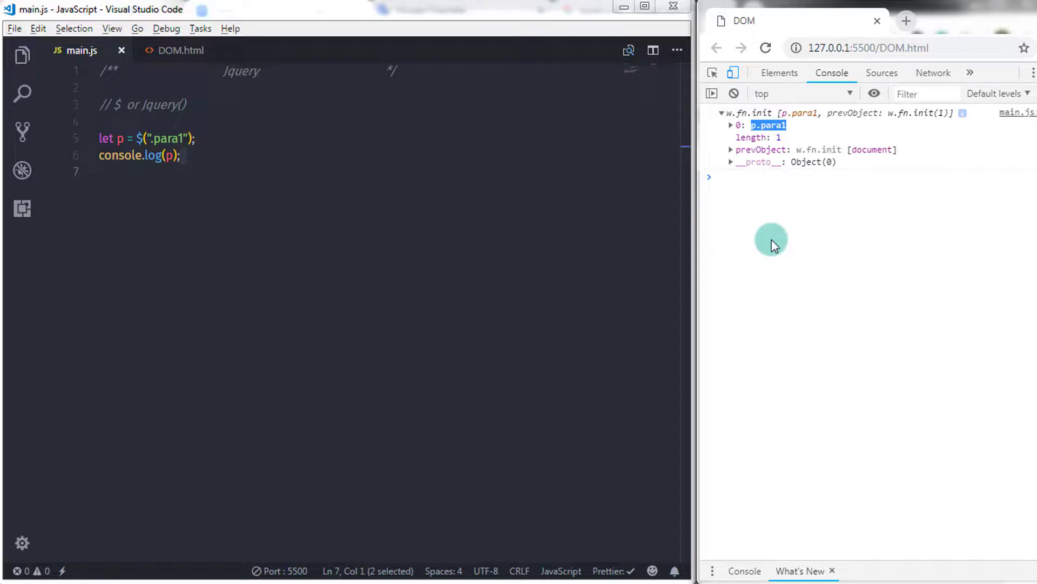
type("console")
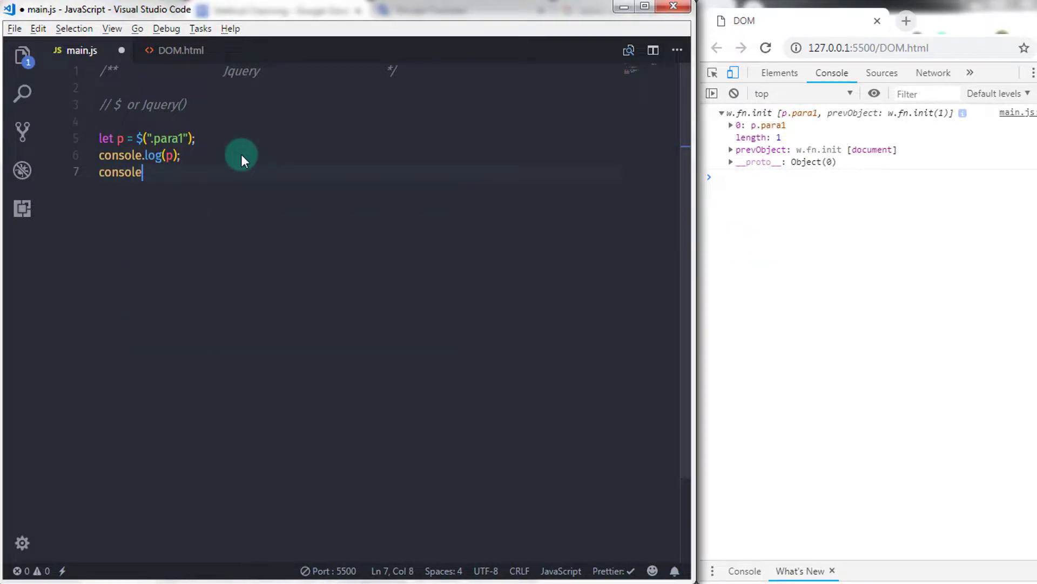
type(".log(p)")
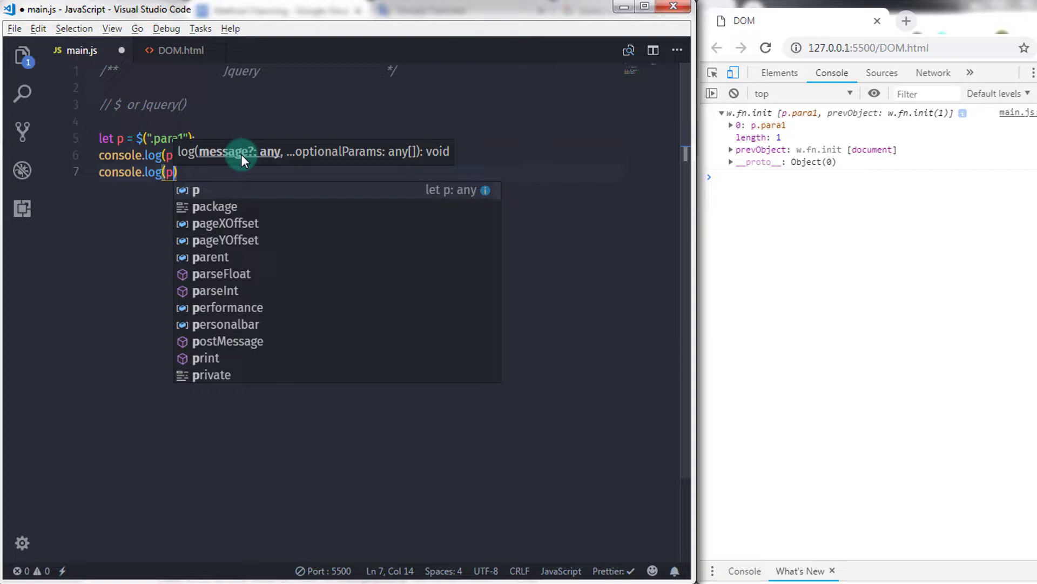
type("[0]);")
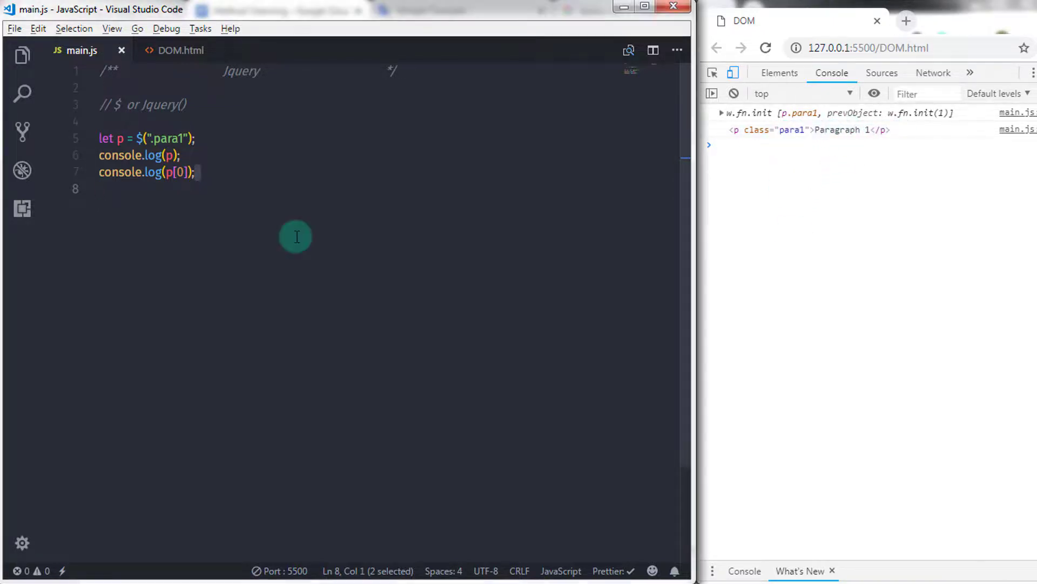
Step: Change the second paragraph's class to para1 in DOM.html, inspect the two-paragraph console result, and return to main.js
left_click(182, 50)
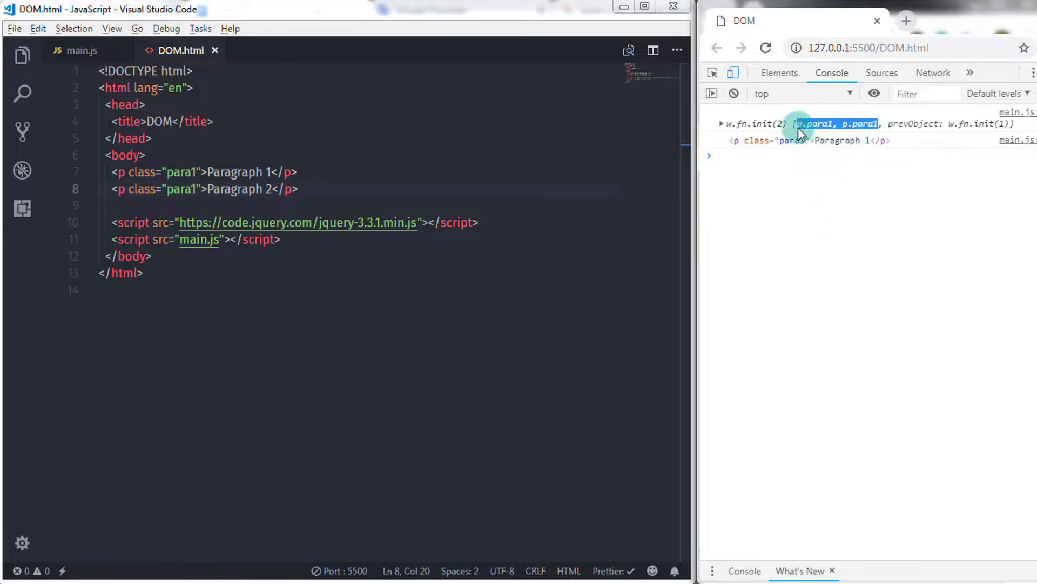
left_click(722, 123)
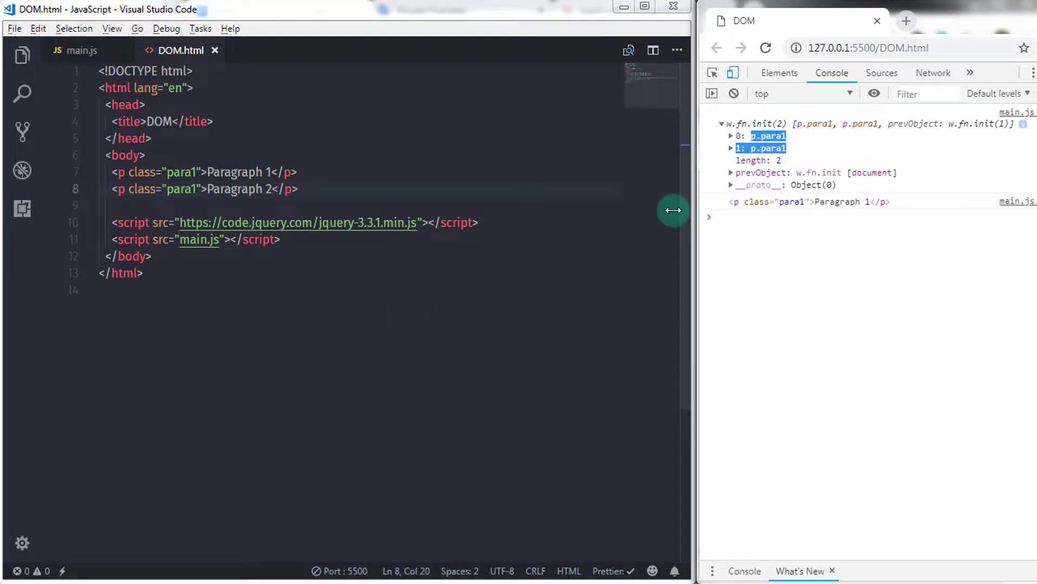
left_click(74, 50)
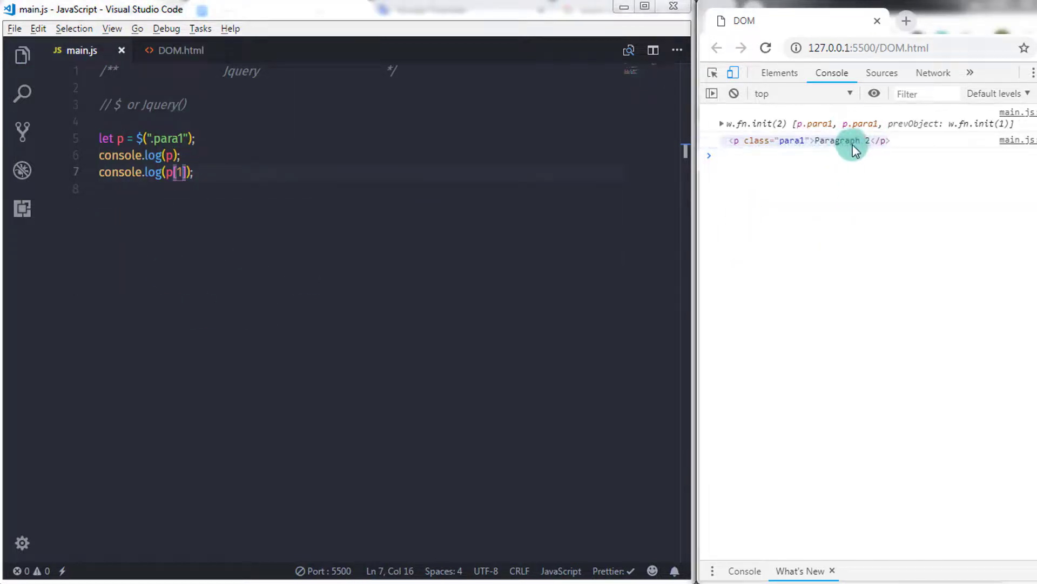
mouse_move(724, 287)
type("//")
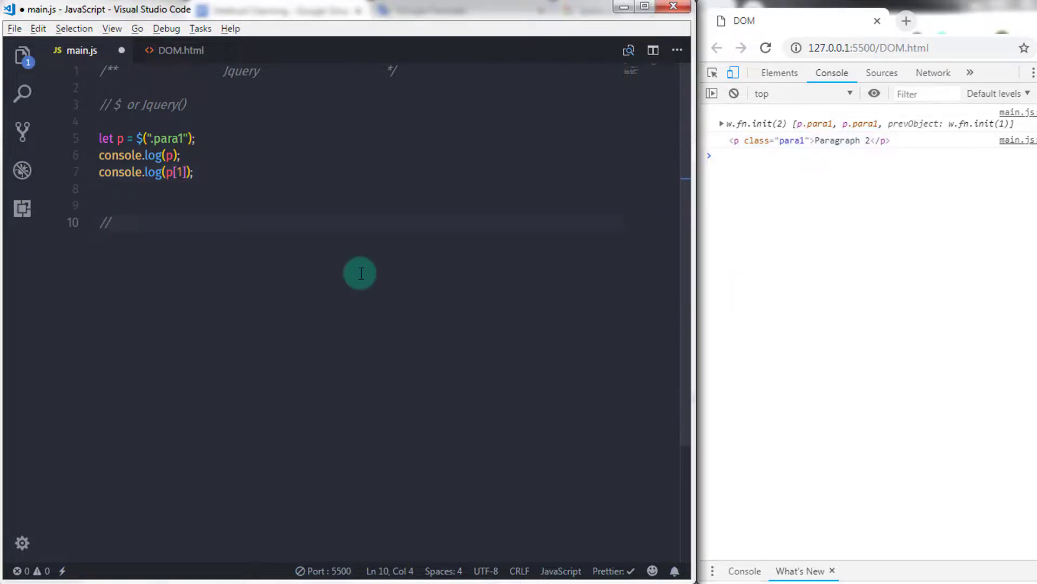
Step: Add a // Using HTML comment and start the declaration let para3 = $("")
type("Using")
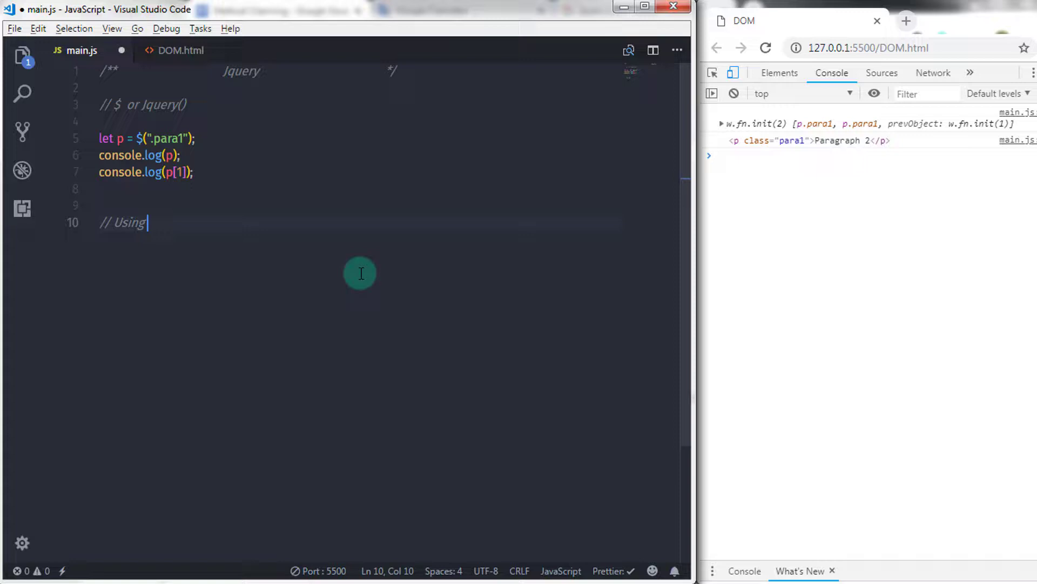
type("HTML")
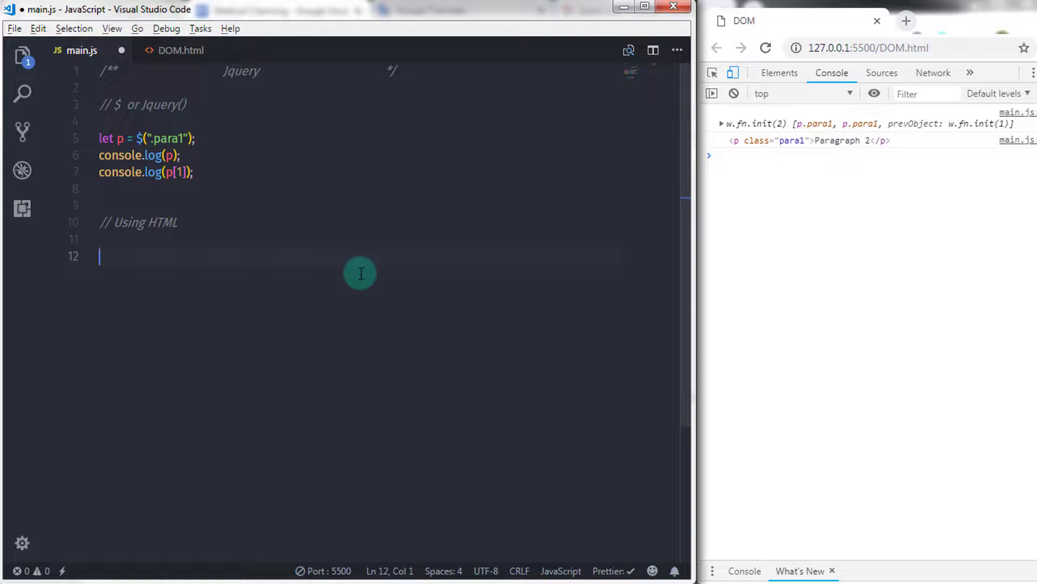
type("let pa")
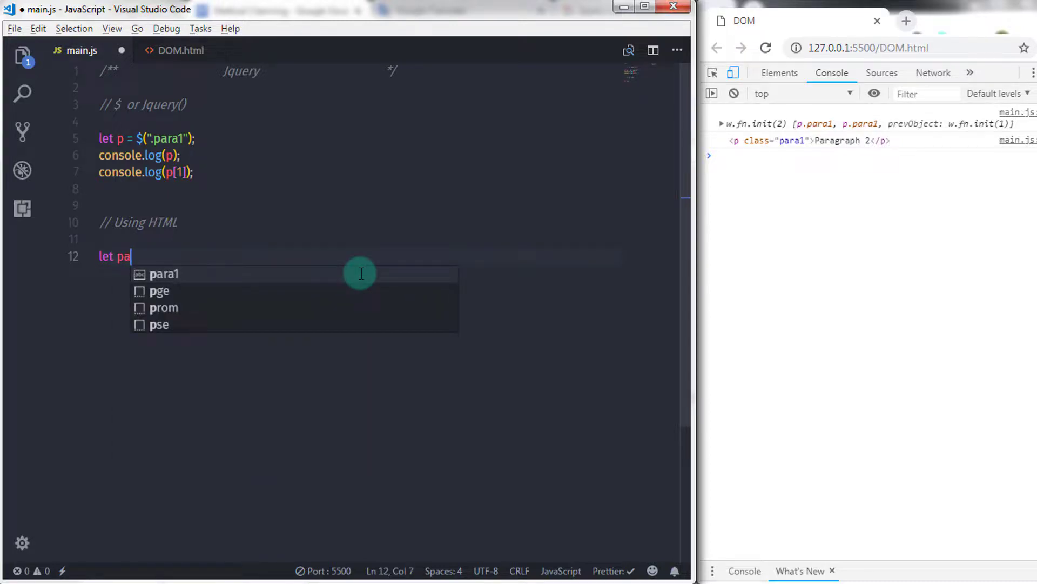
type("ra")
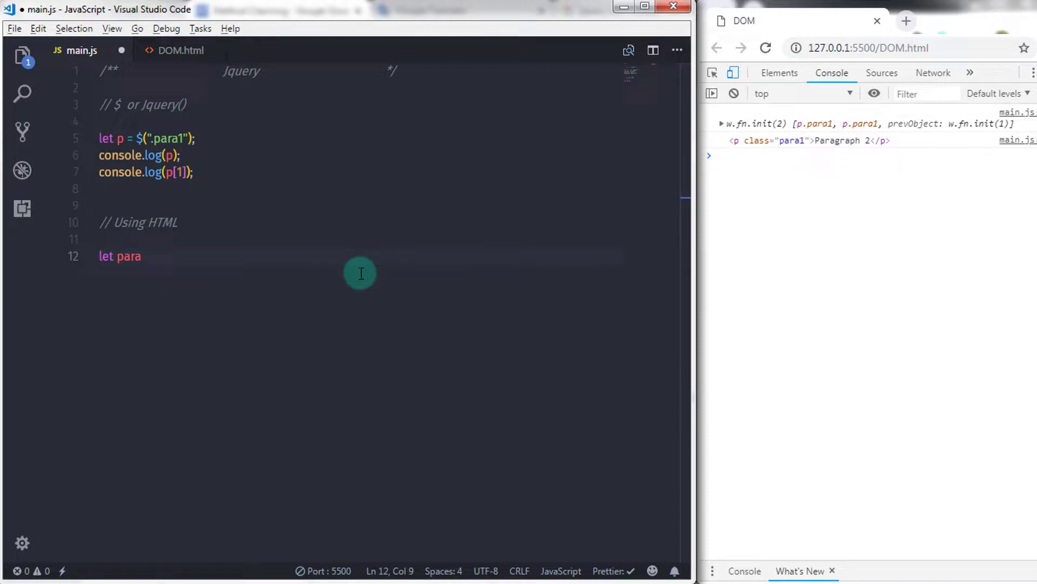
type("3")
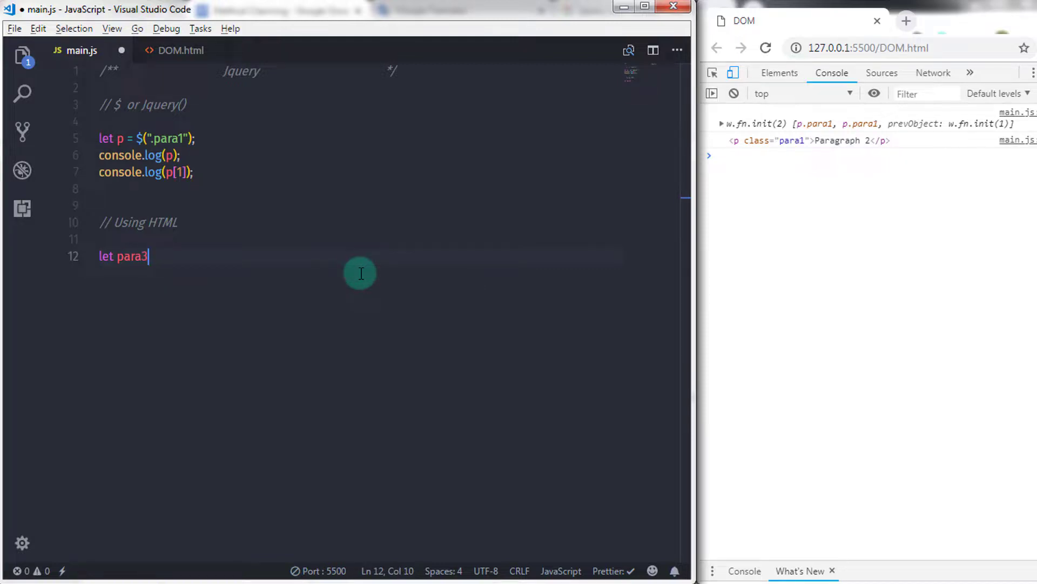
type("\" \"")
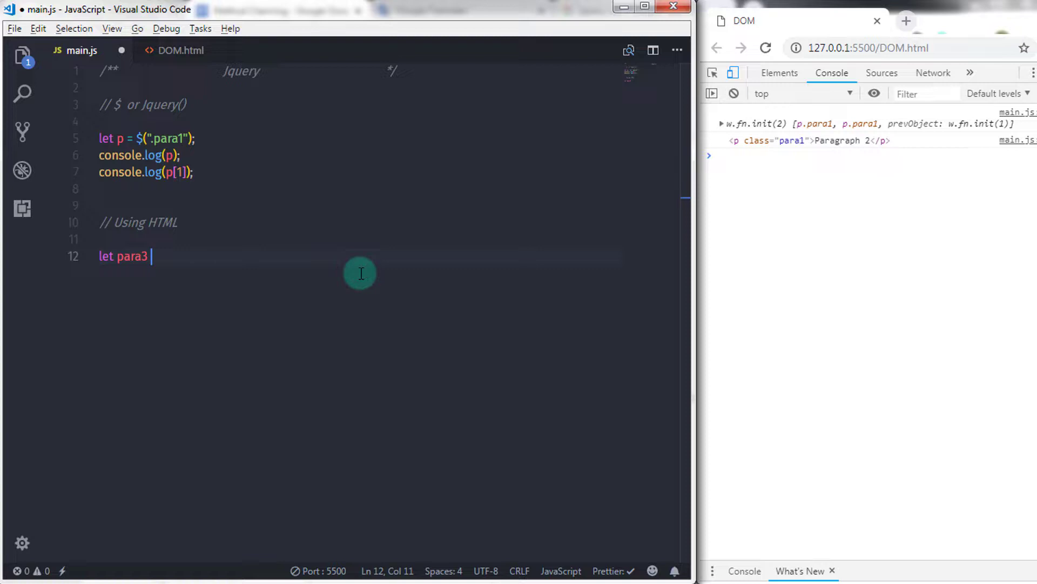
type("= #")
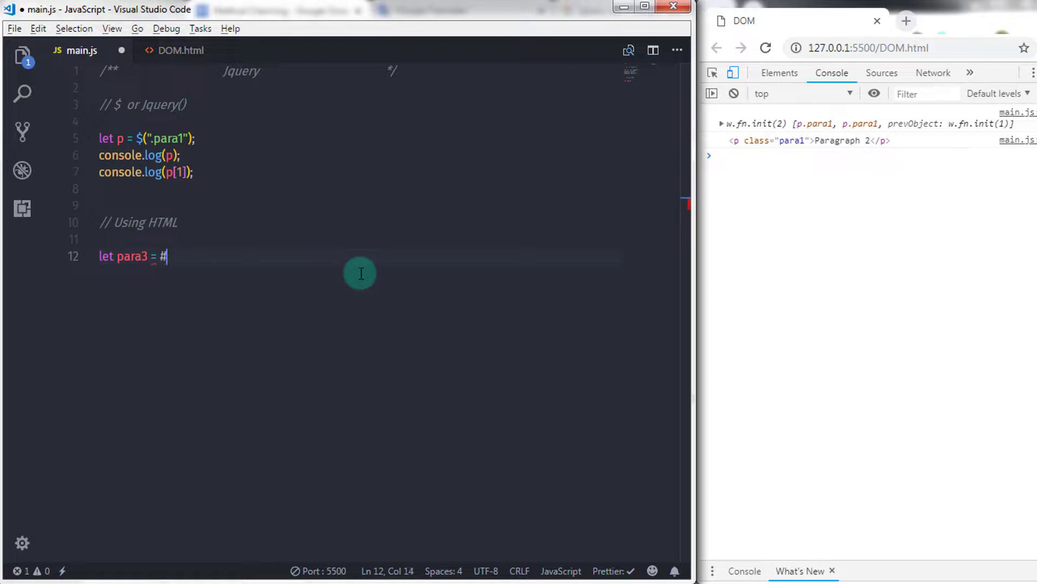
type("$)")
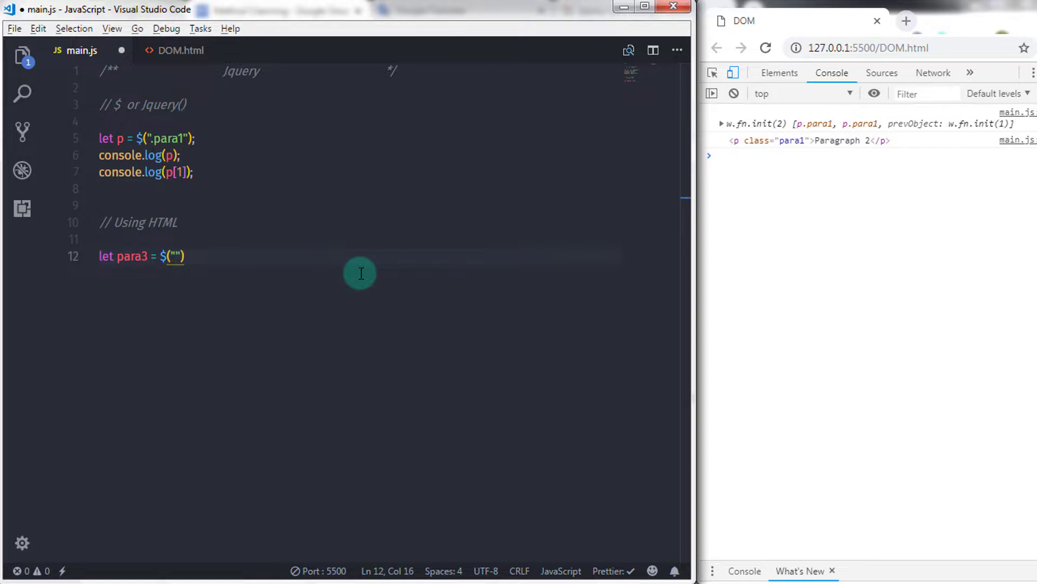
Step: Fill the string with <p class='para3'>Paragraph 3 as the new paragraph's HTML
type("<p>")
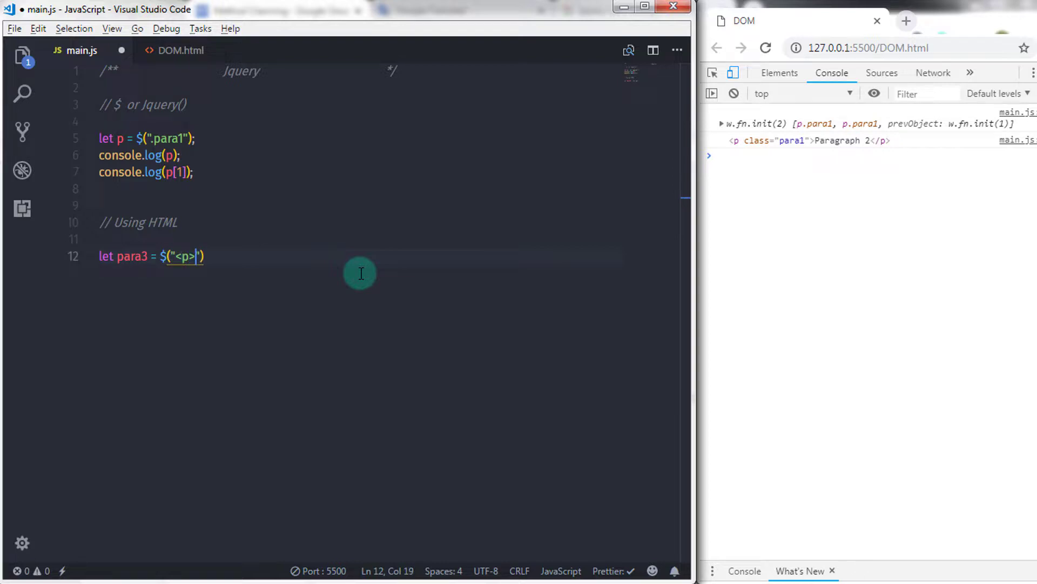
type("class")
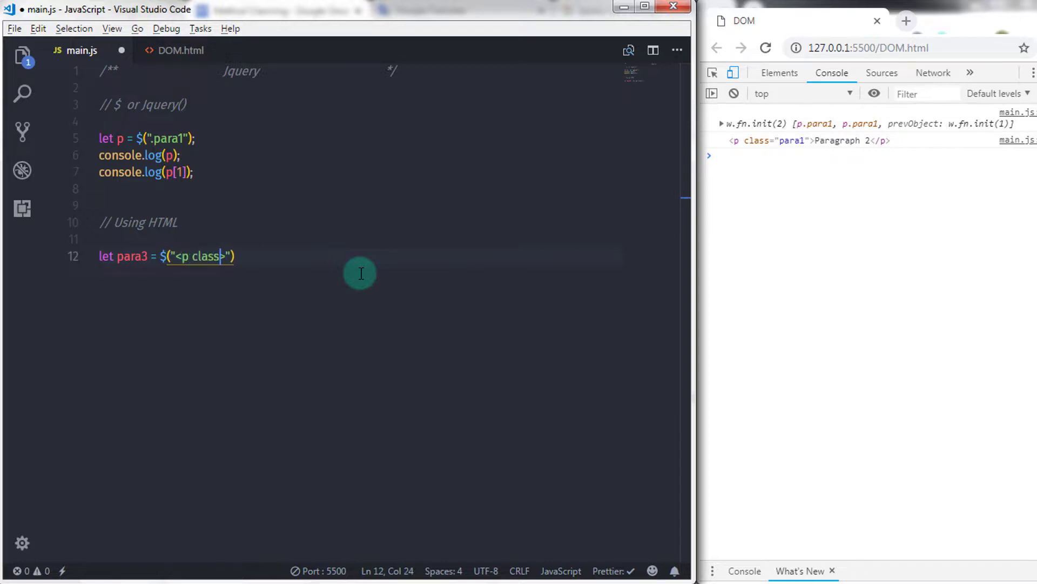
type("='par")
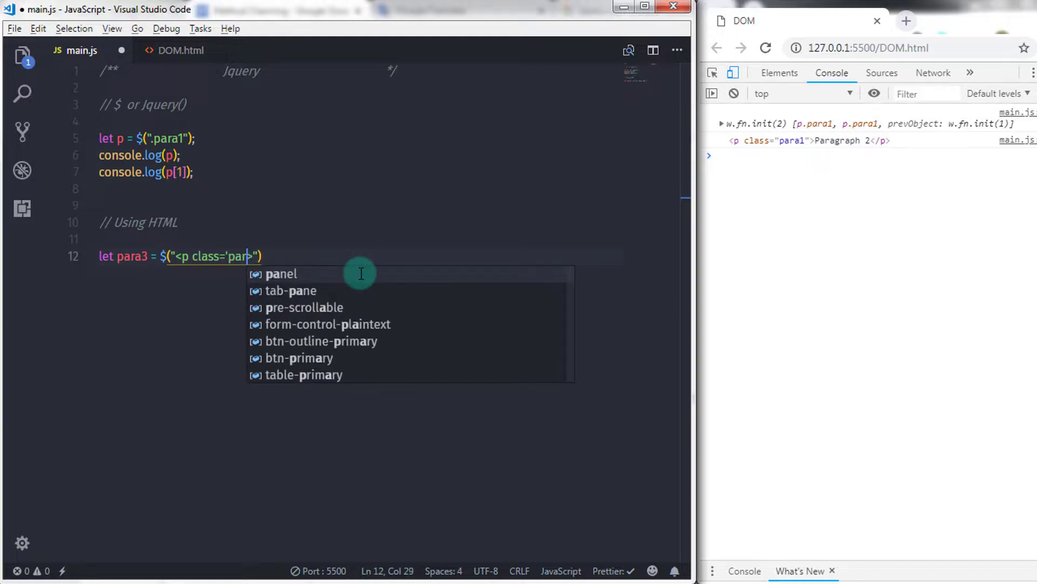
type("3'>")
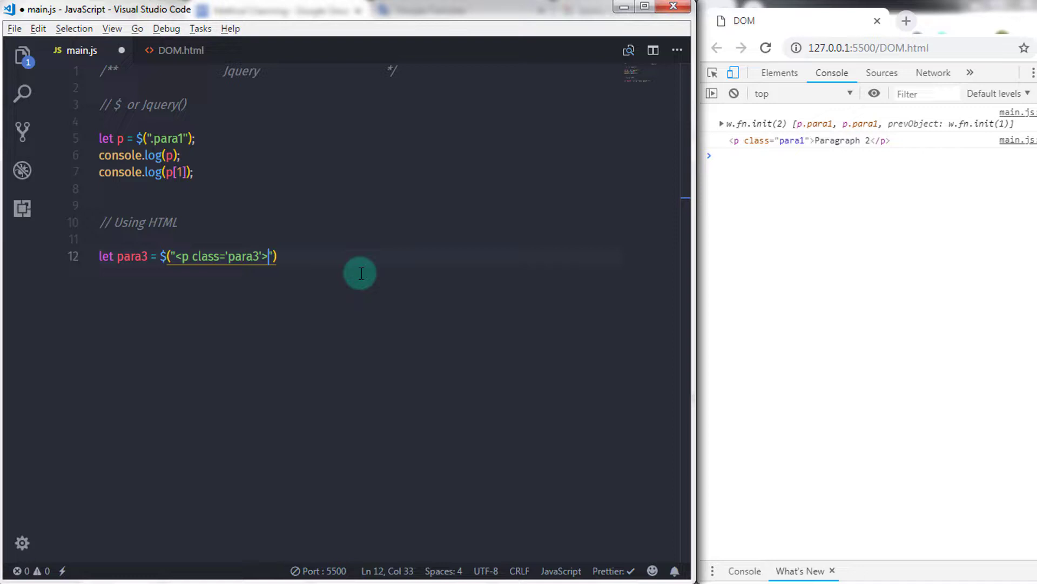
type("Paragraph")
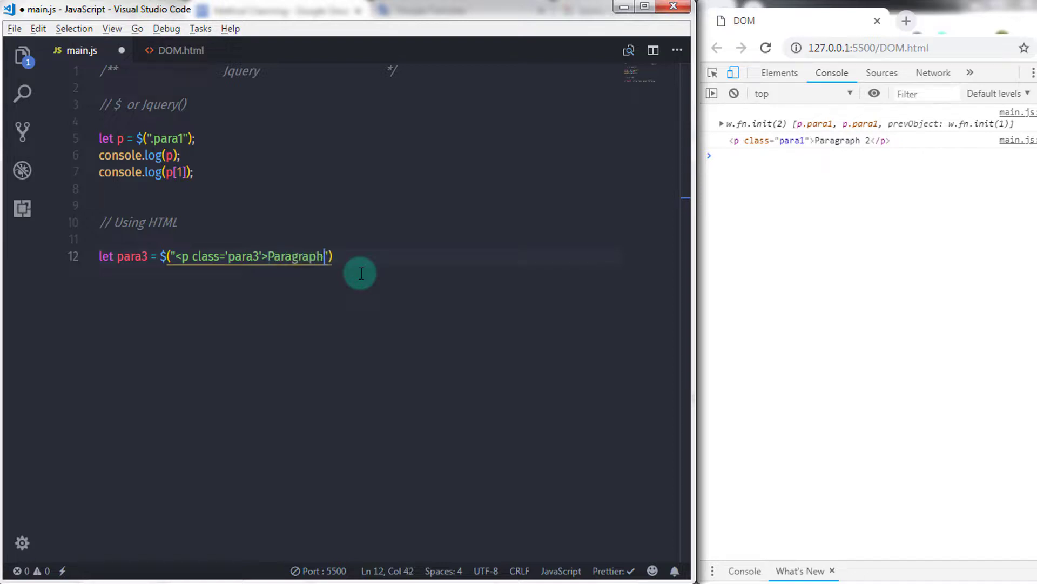
type("3\"")
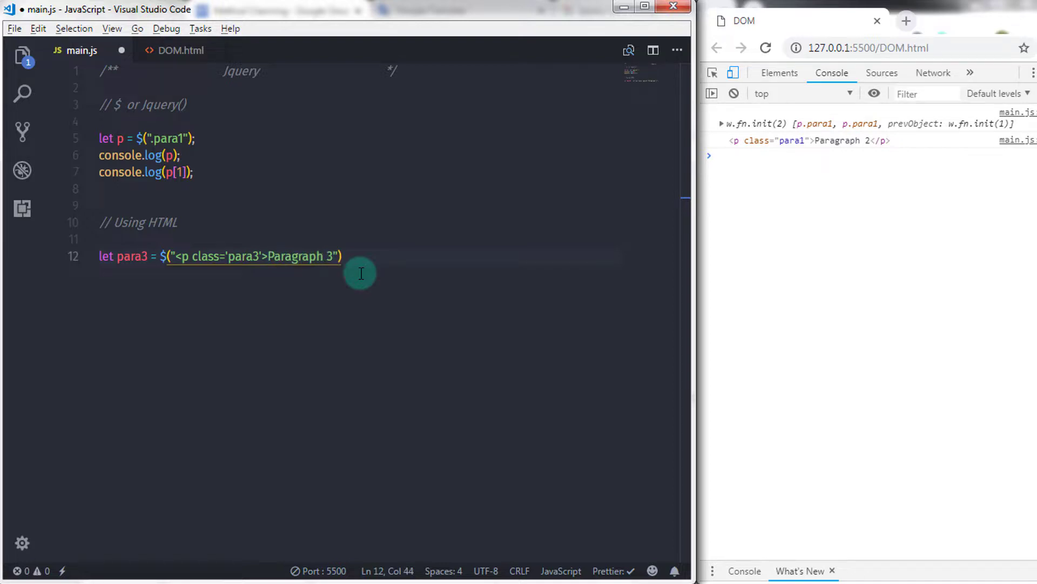
type("</p>")
type("console.log(")
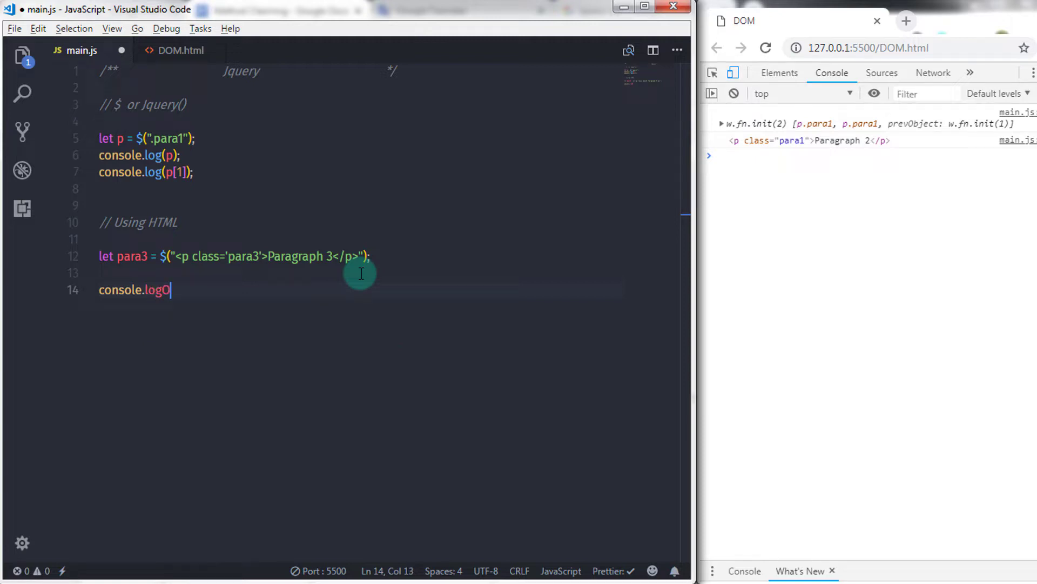
Step: Close the paragraph string with </p>"); and log para3[0] so the console shows the Paragraph 3 element
type("(")
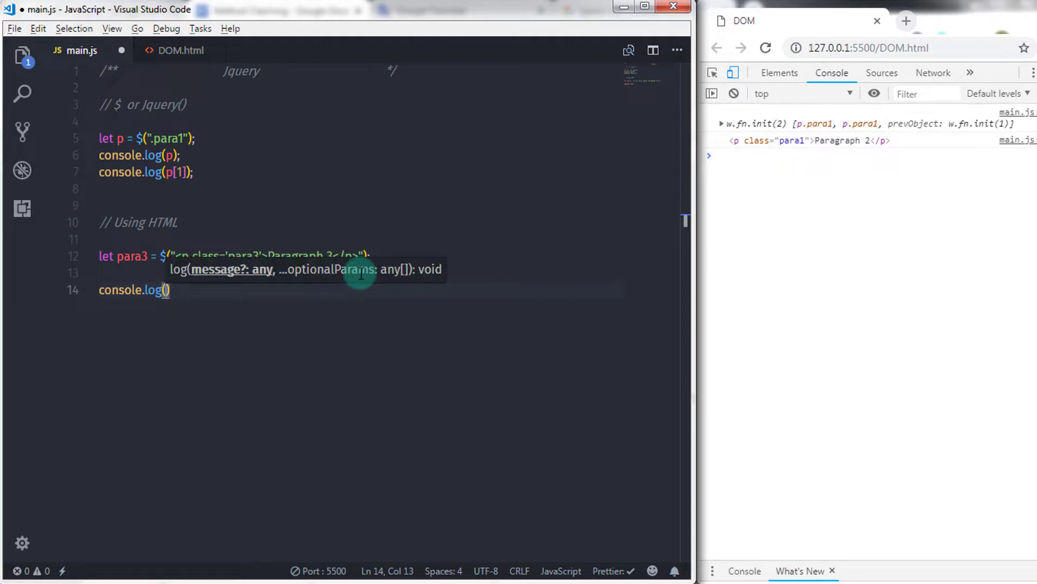
type("par")
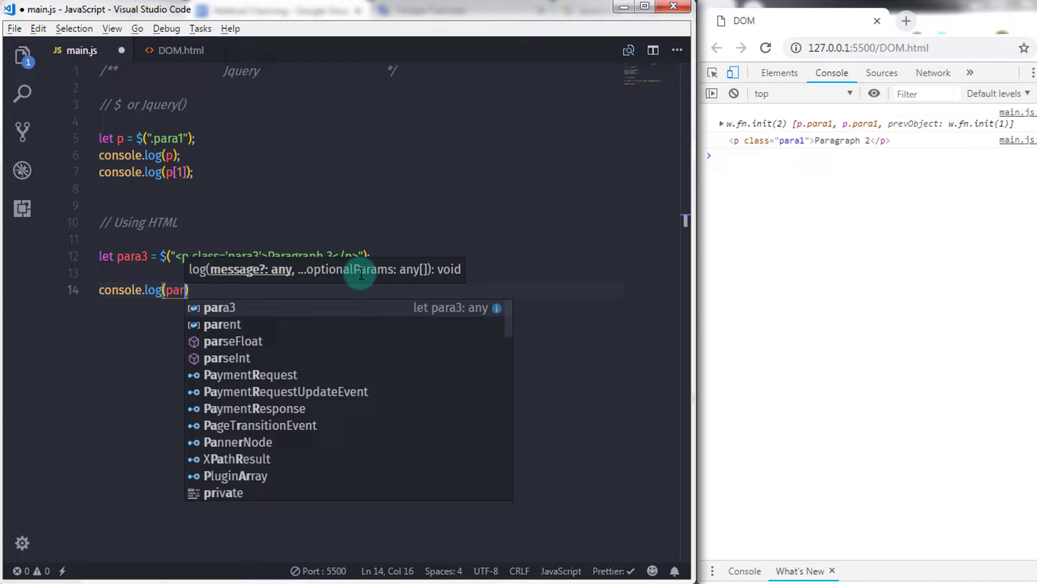
type("para3[0")
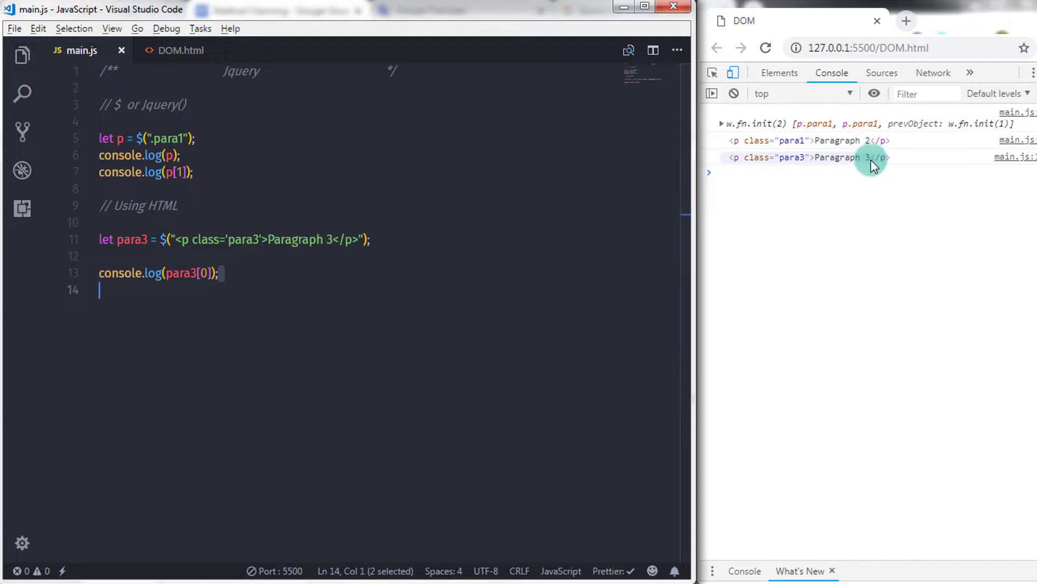
mouse_move(843, 164)
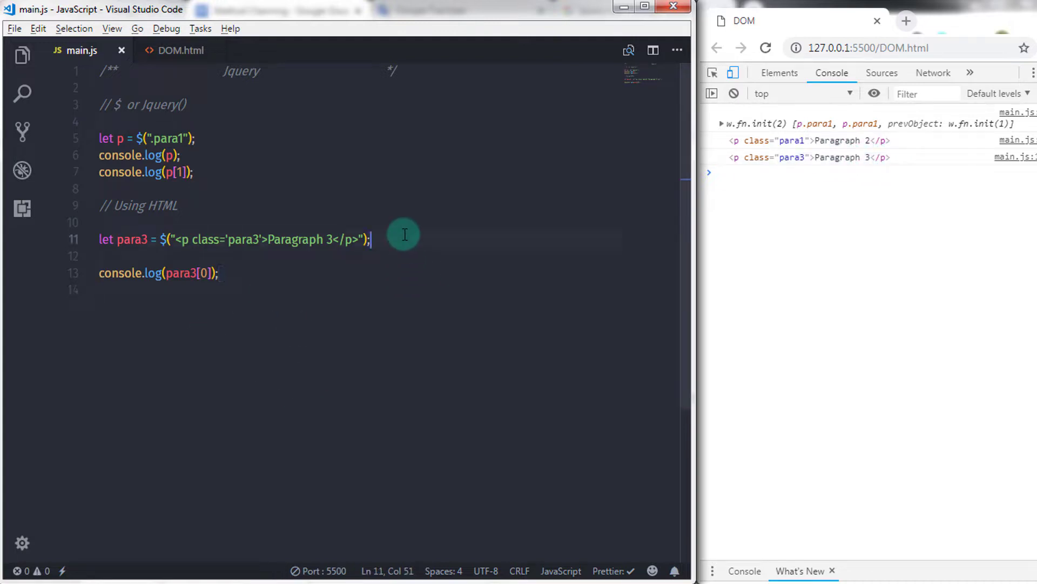
Step: Append the comment '// create new dom element' to the para3 line, correcting the typo, and return to DOM.html
type("//")
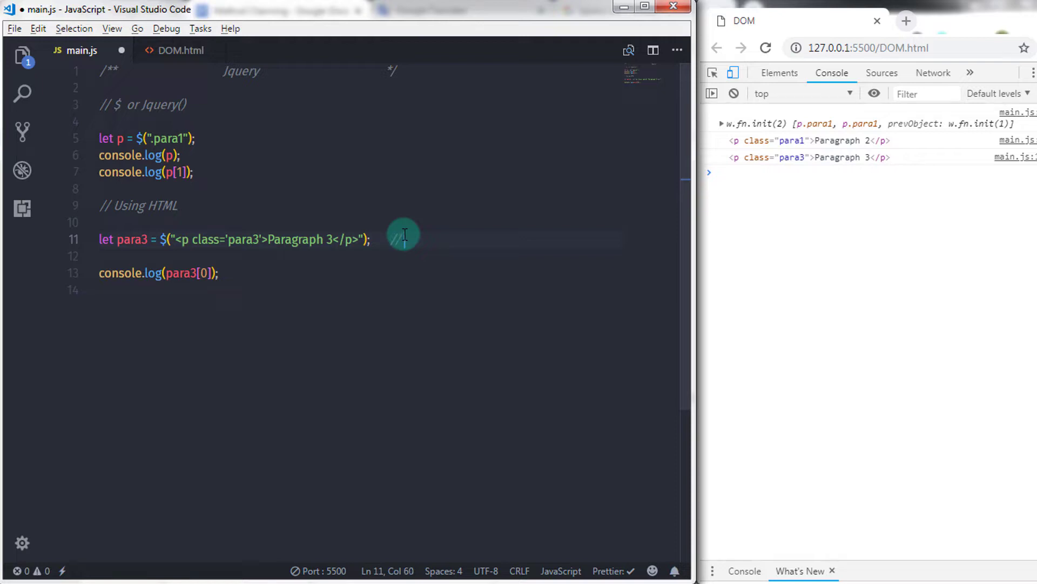
type("create new dom")
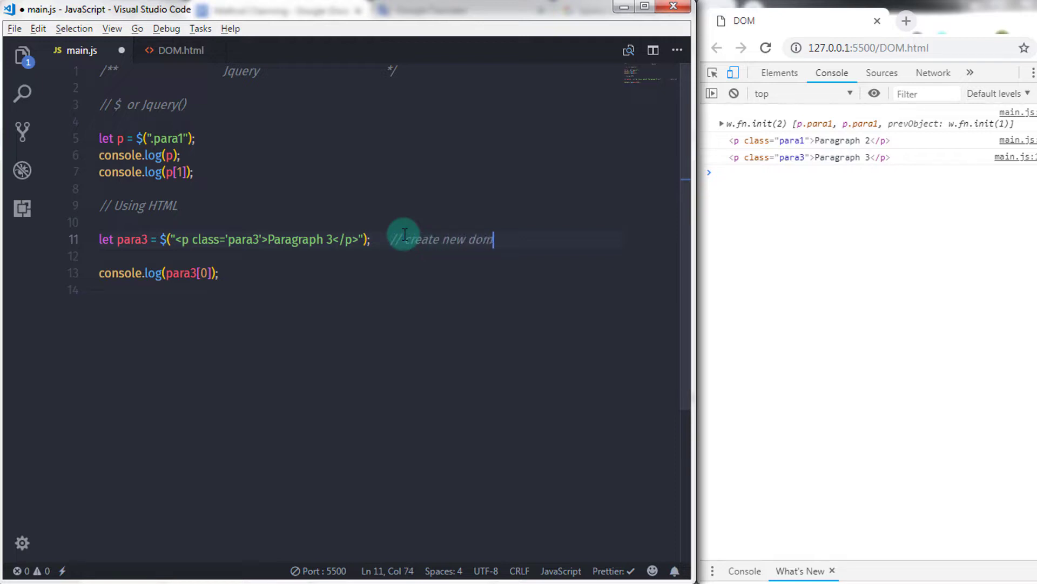
type("elment")
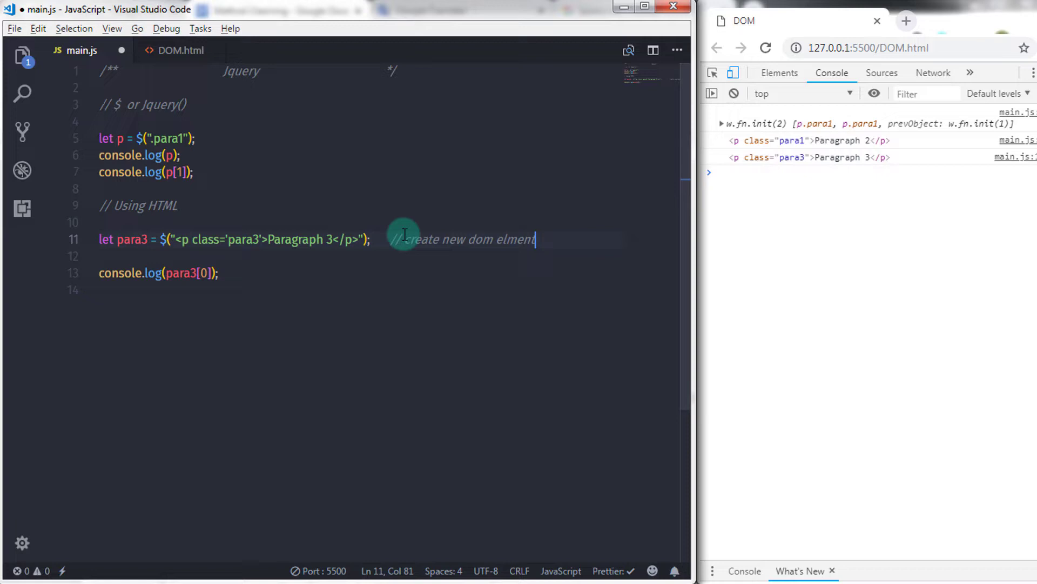
key("BackSpace")
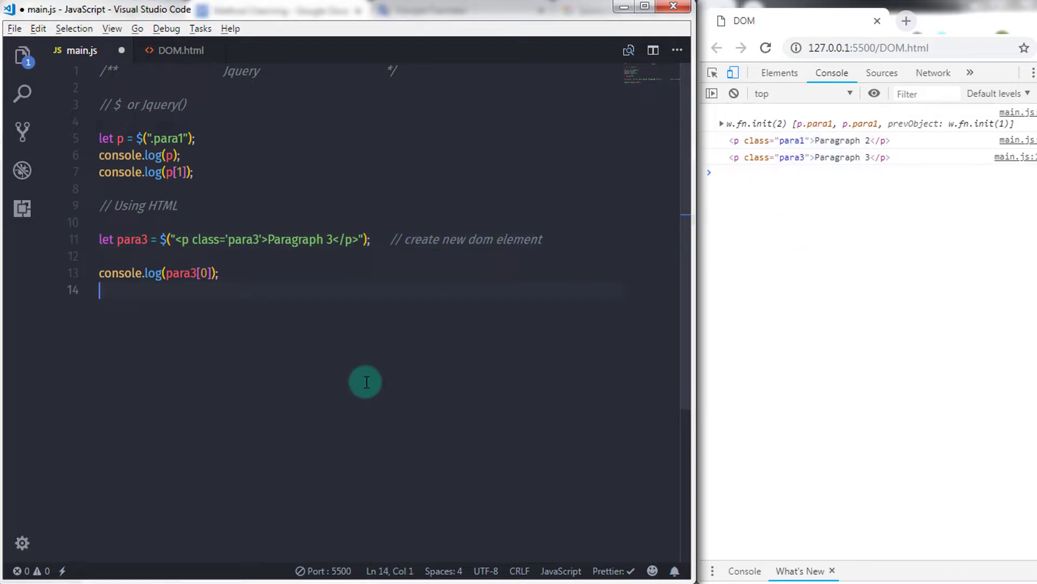
mouse_move(841, 286)
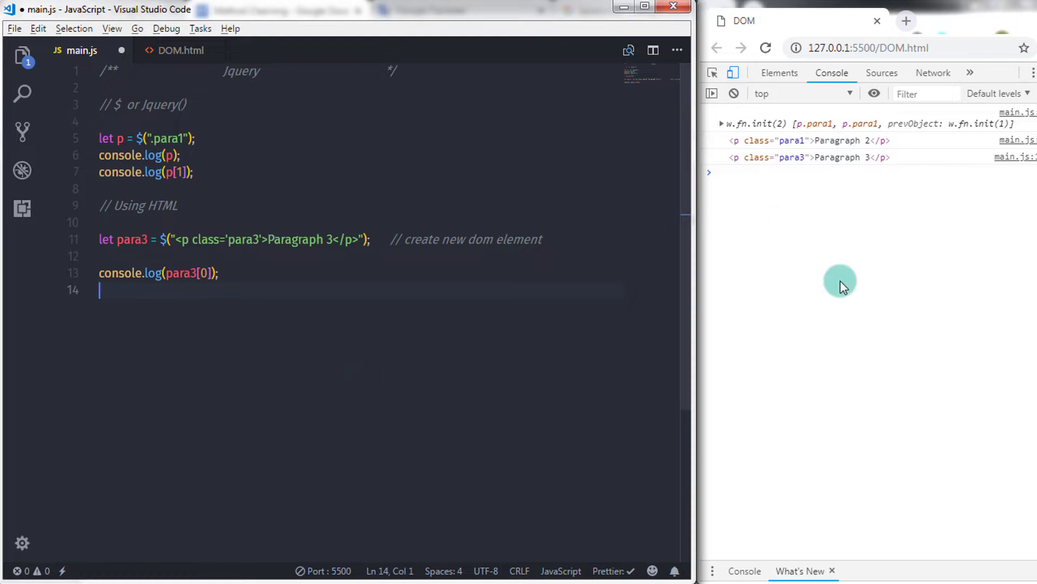
left_click(178, 50)
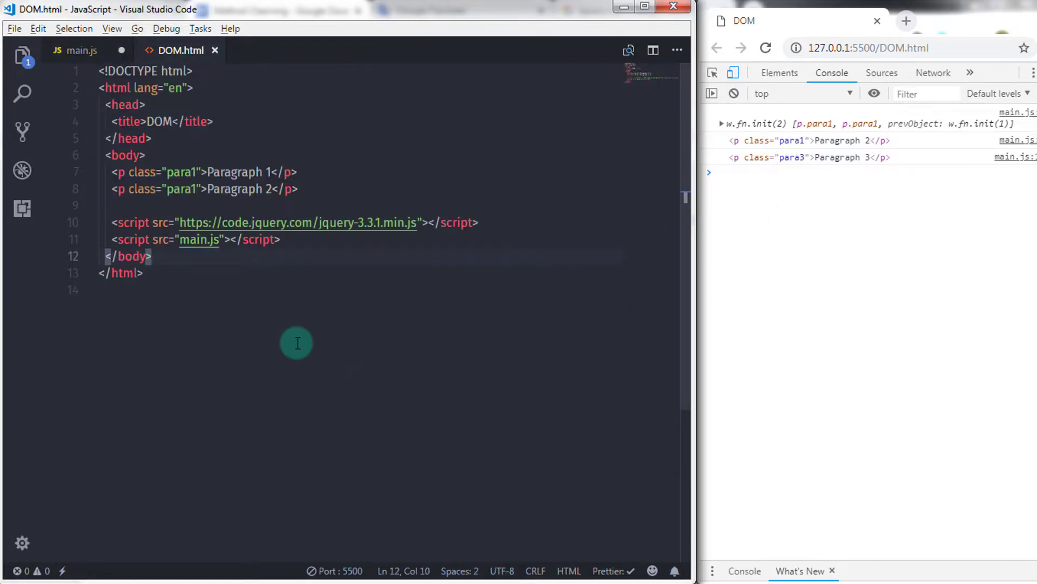